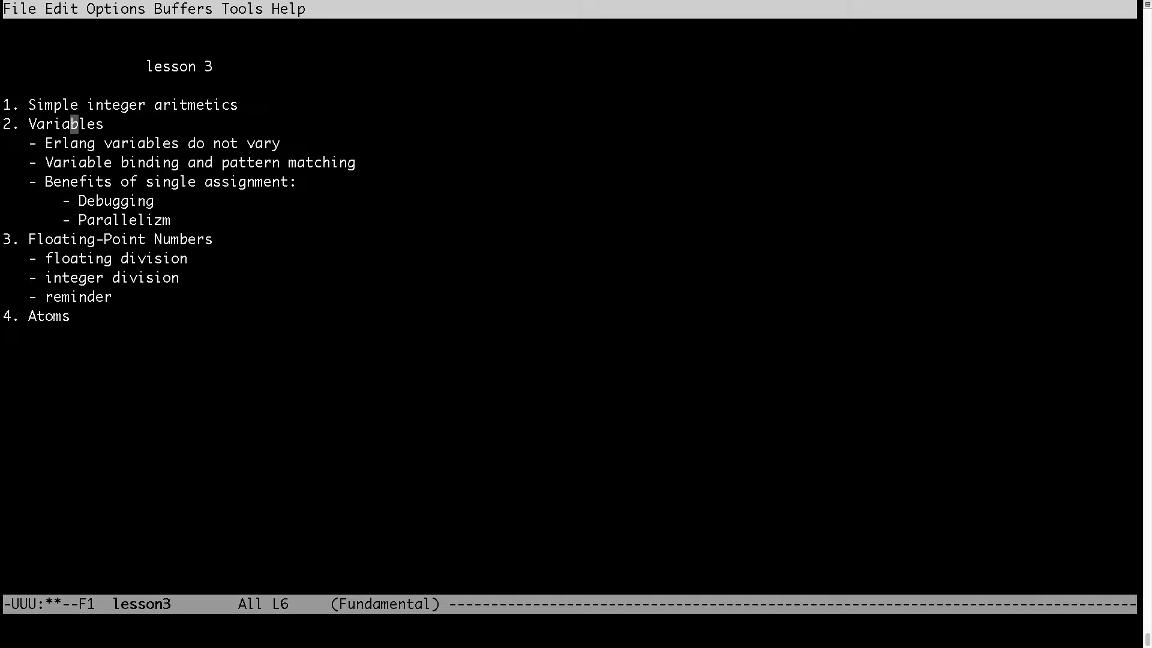
# Close the lesson 3 outline in Emacs, back to the lesson3 shell prompt.
pyautogui.click(75, 239)
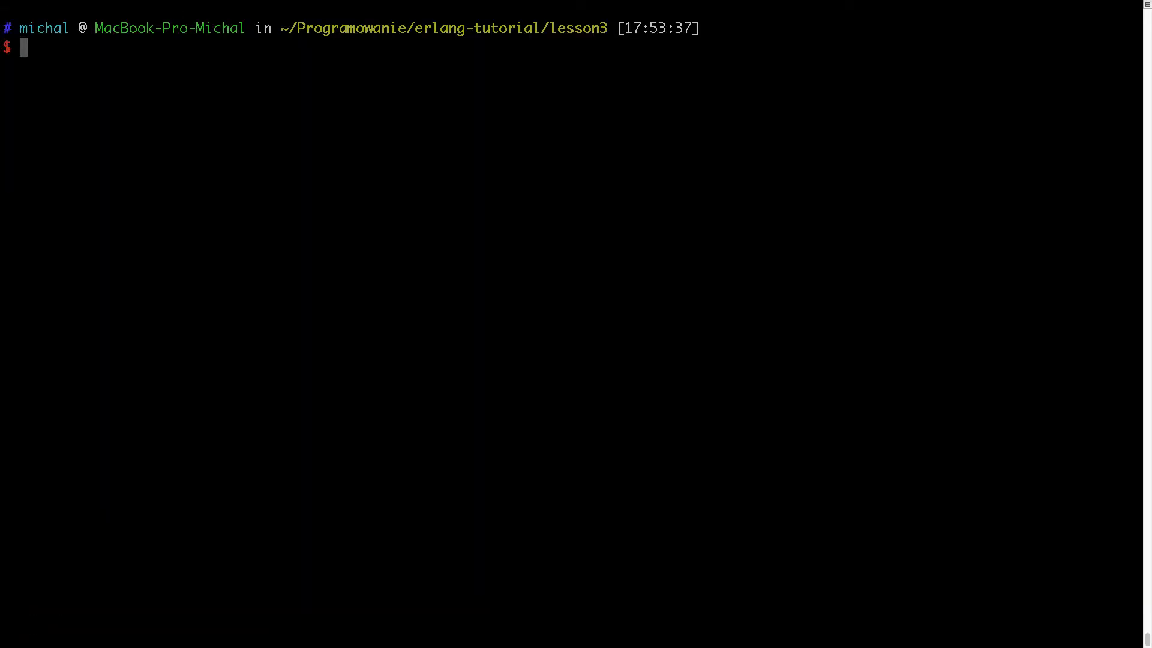
# Start the Erlang shell and evaluate 12 + 10 * 40, giving 412.
pyautogui.write('erl')
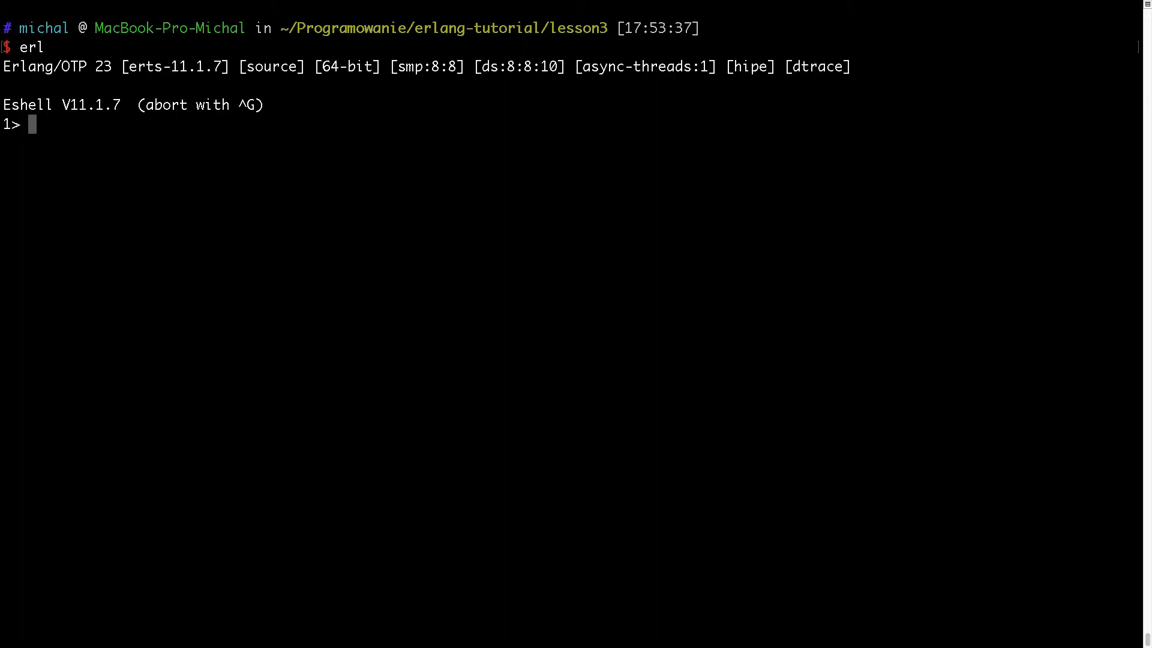
pyautogui.write('1')
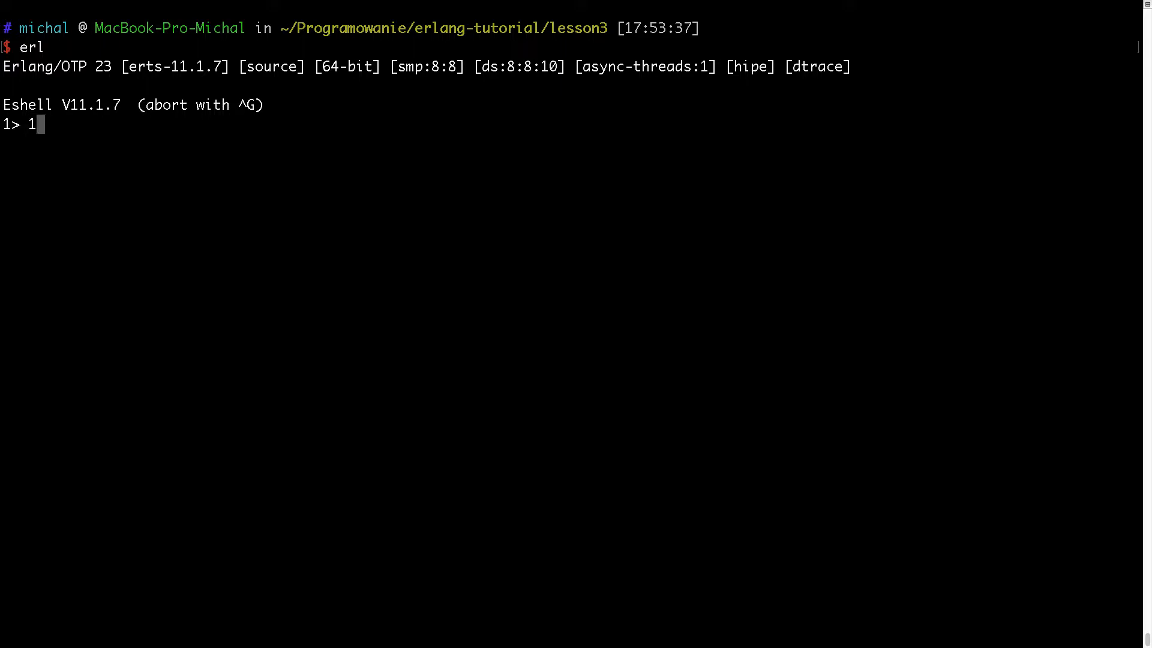
pyautogui.write('2 + 10')
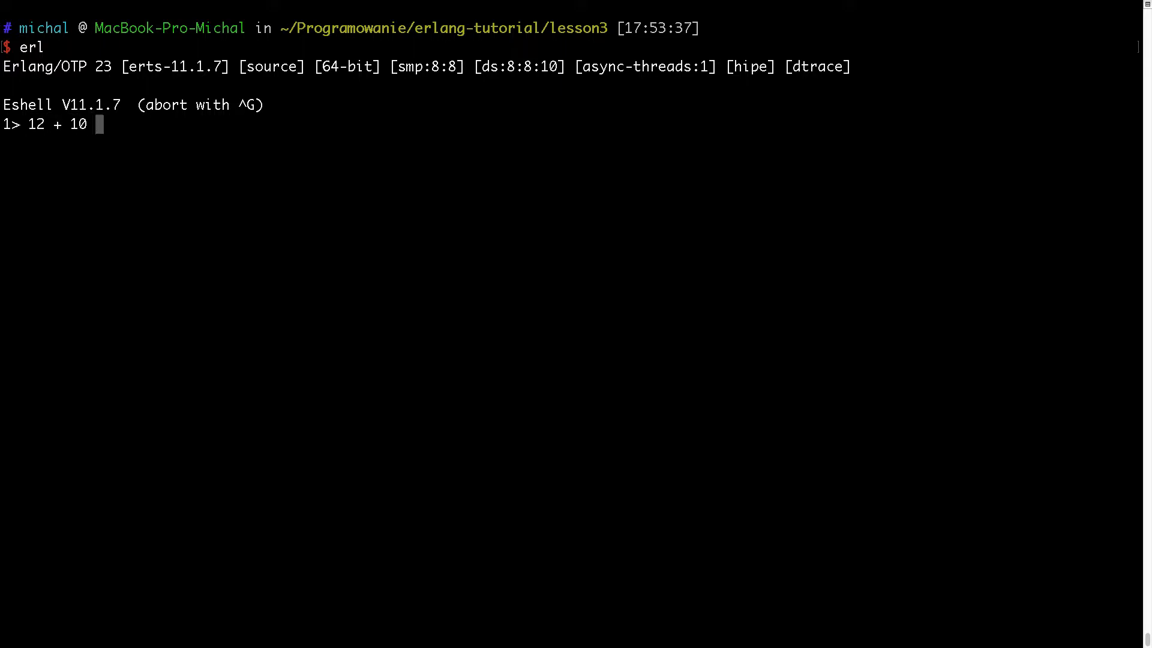
pyautogui.write('* 40')
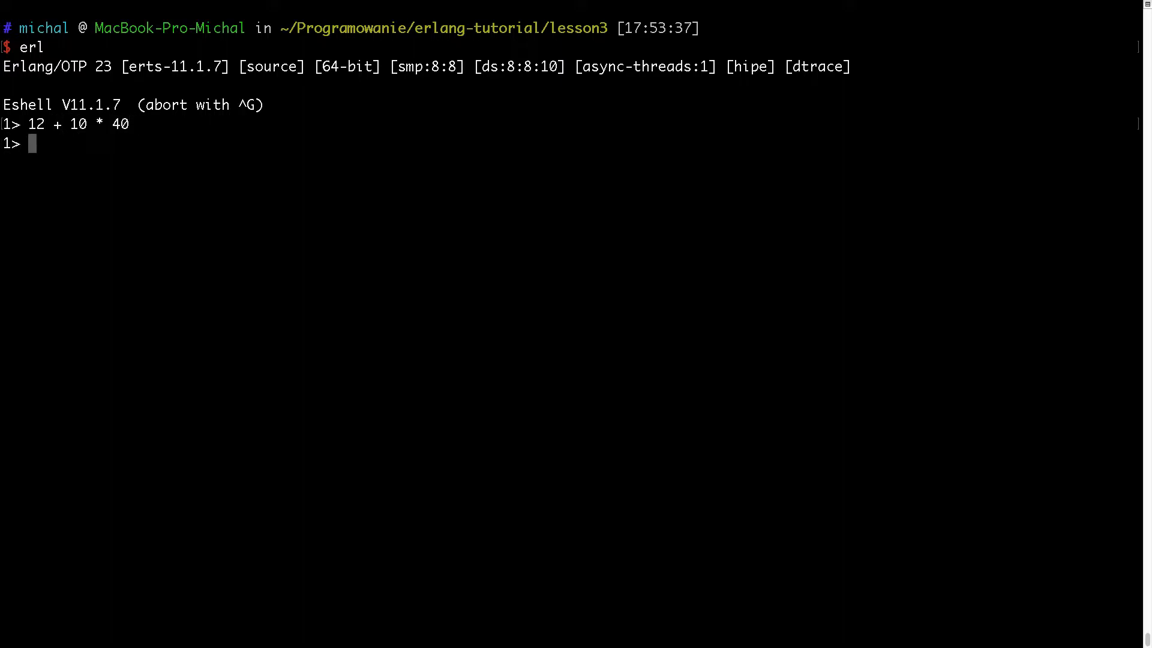
pyautogui.write('.')
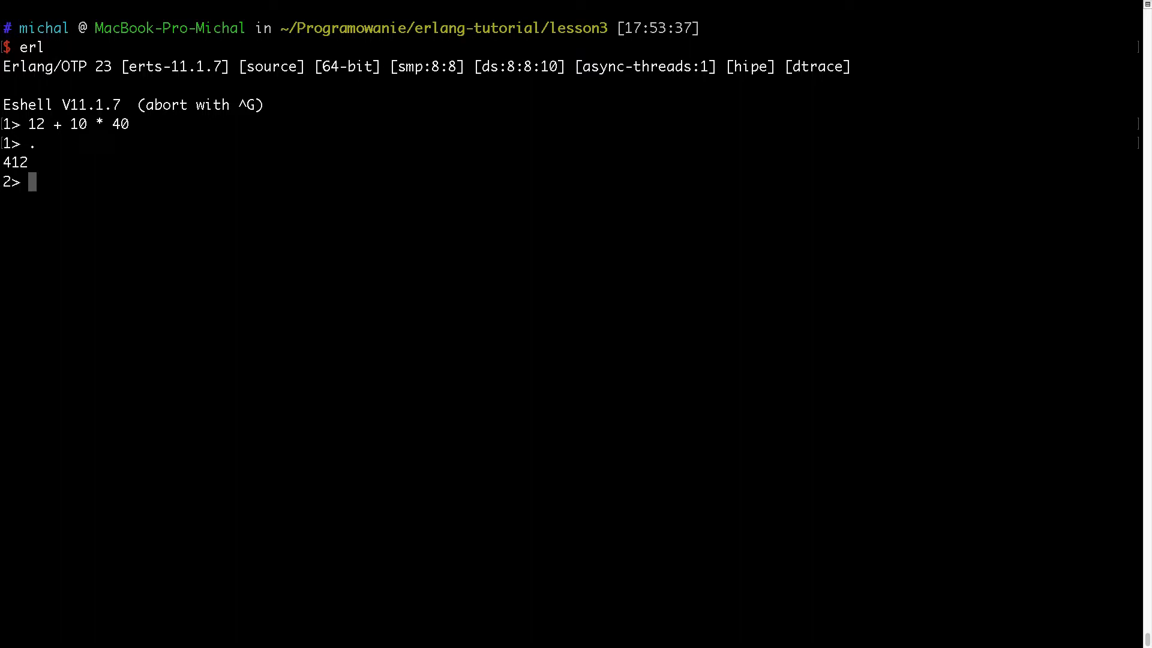
# Evaluate (12 + 10) * 10 to get 220.
pyautogui.write('12 + 10')
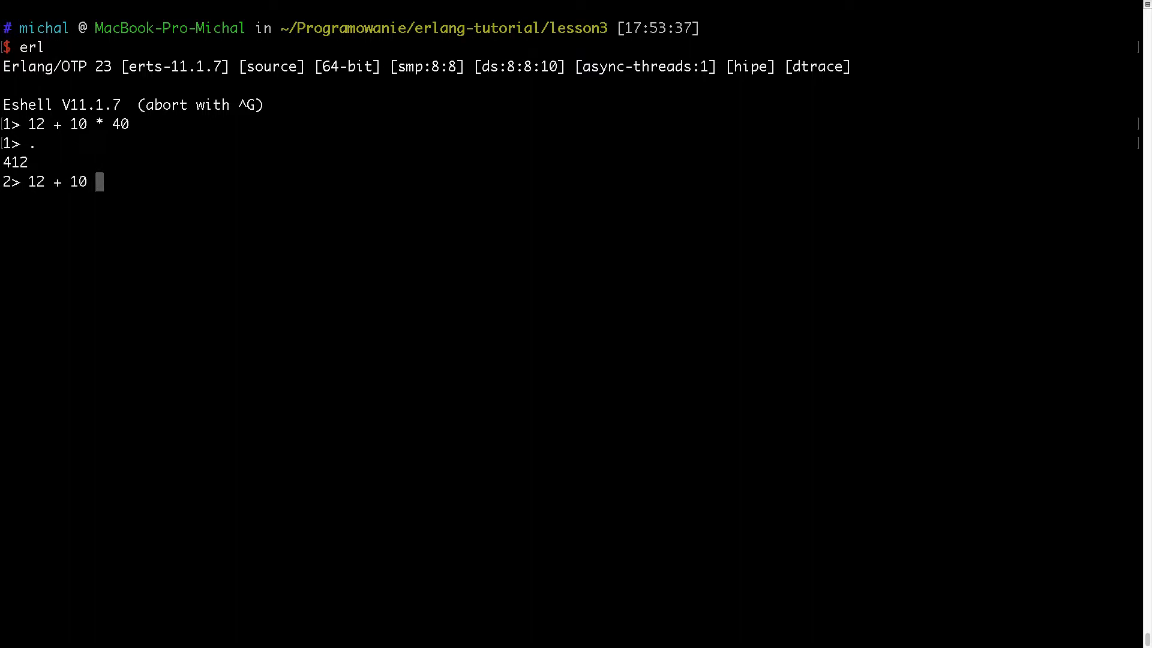
pyautogui.write('* 10')
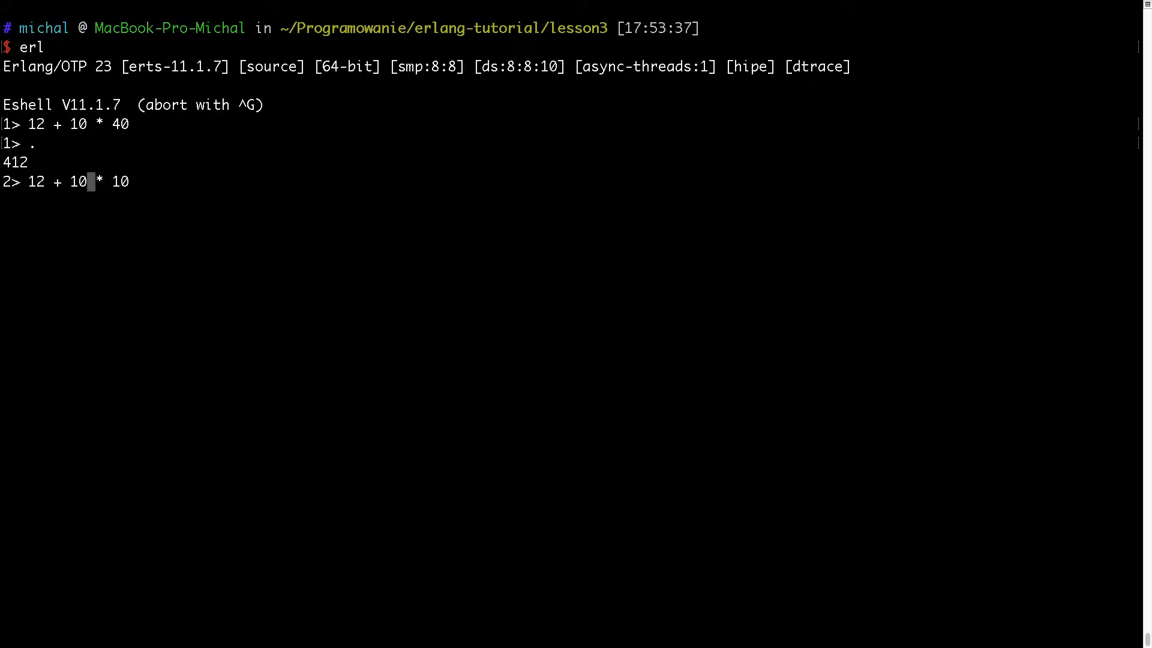
pyautogui.write('(')
pyautogui.write('.')
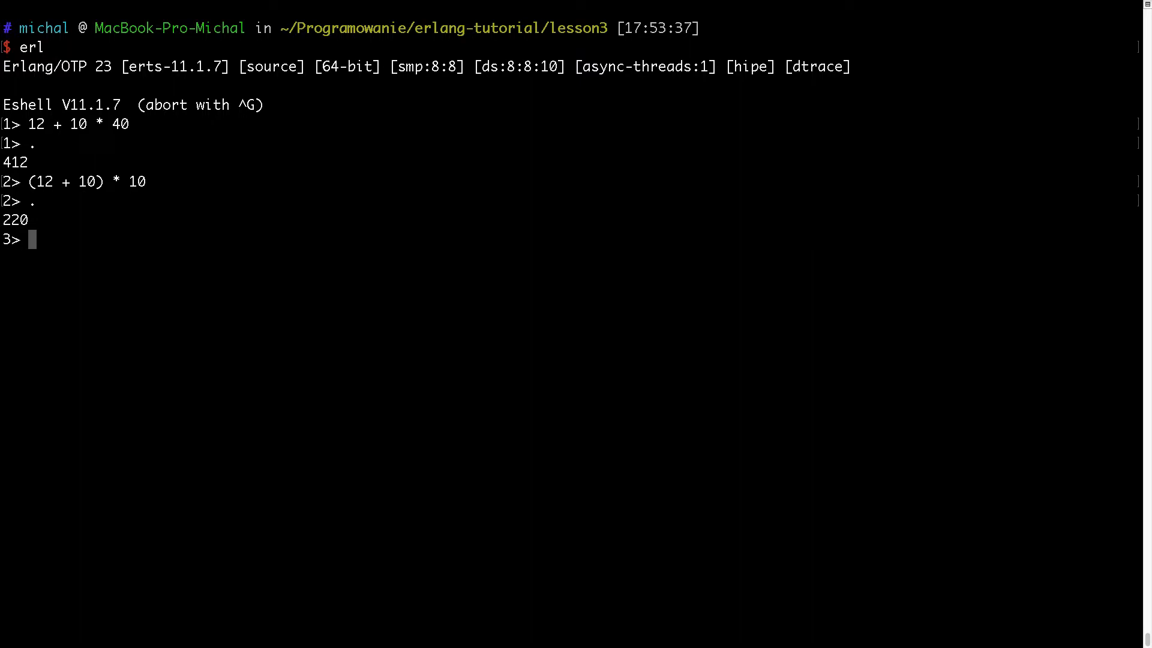
# Bind A = 30, then attempt A = 20 to trigger the no-match error.
pyautogui.write('A =')
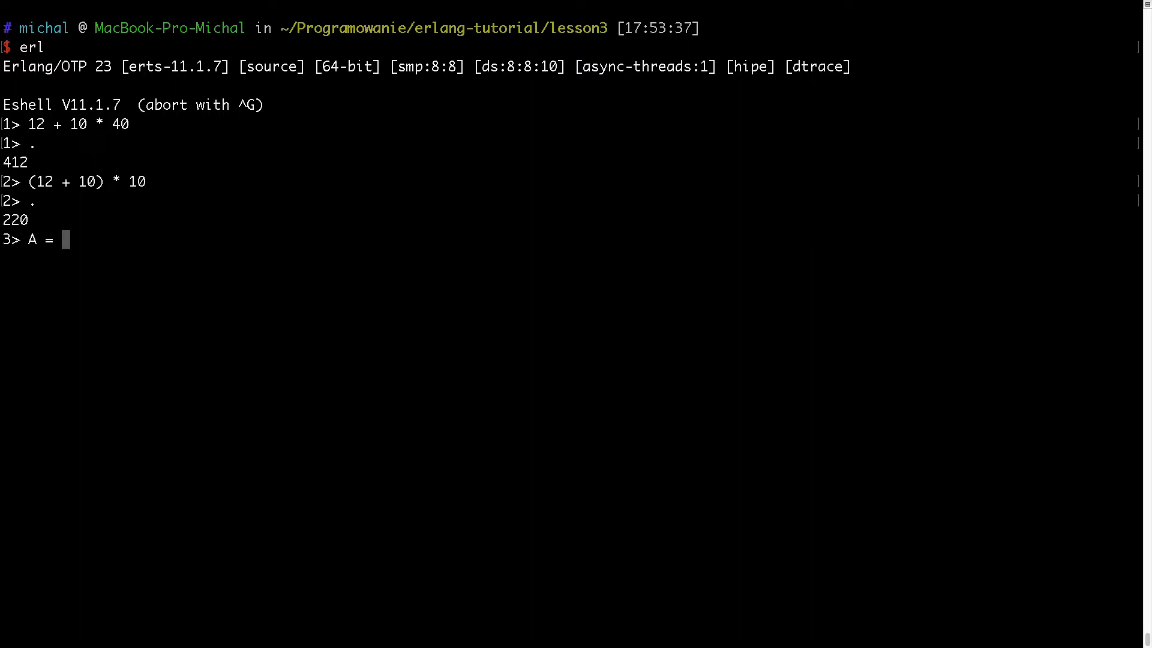
pyautogui.write('30.')
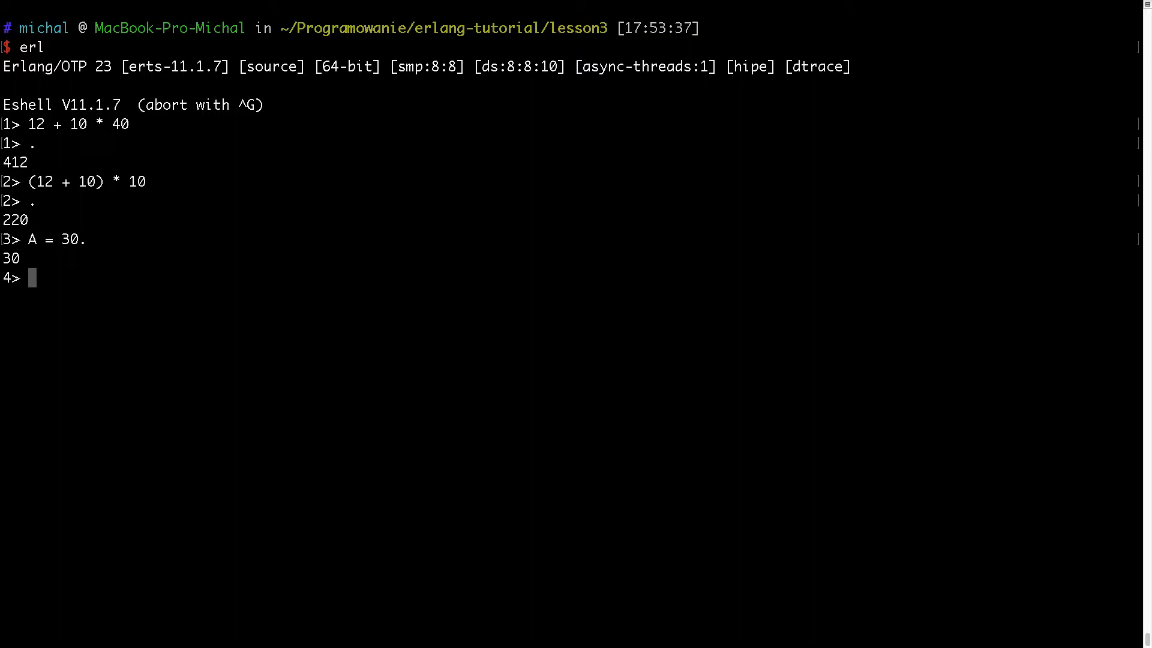
pyautogui.write('A')
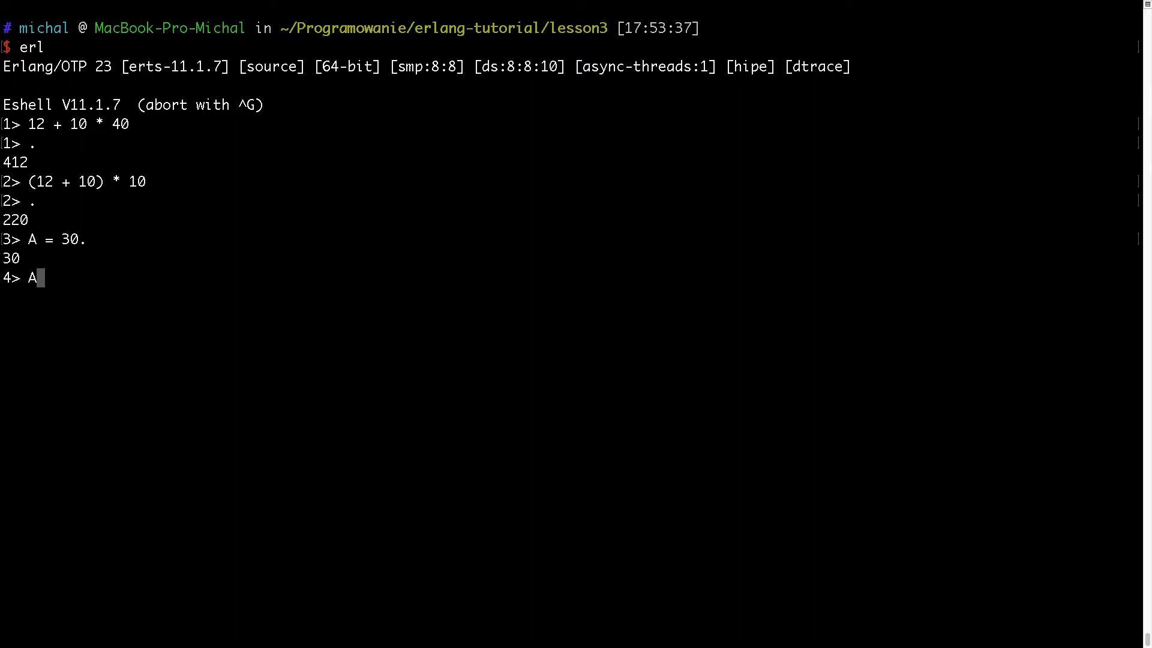
pyautogui.write('= 20.')
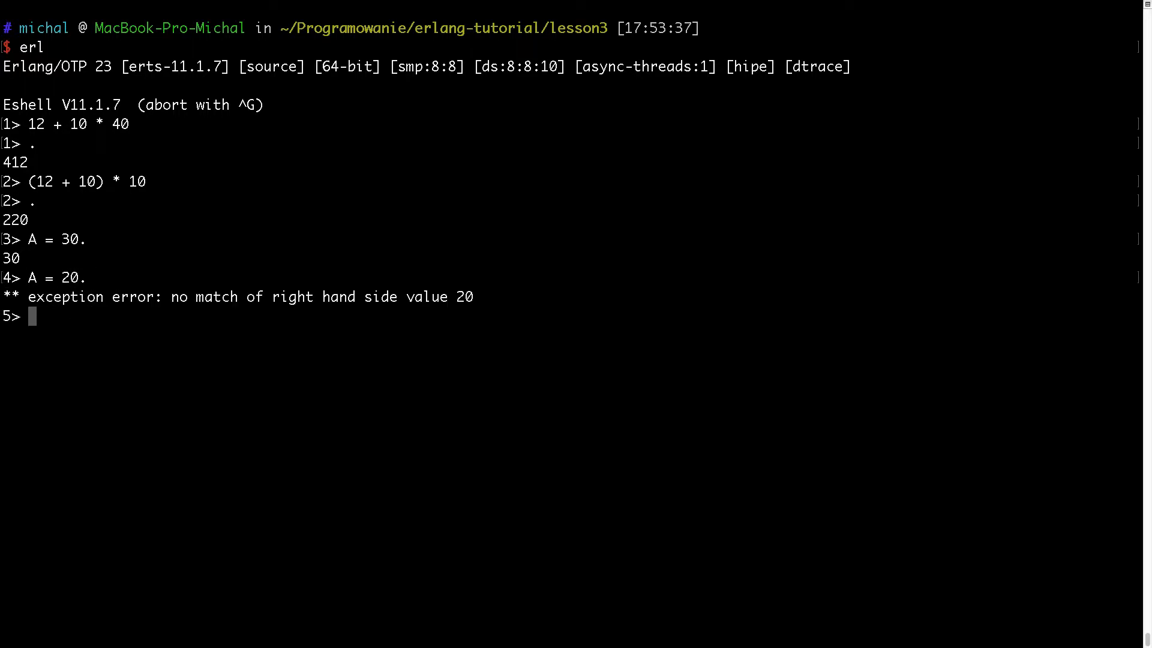
pyautogui.write('A = 20.')
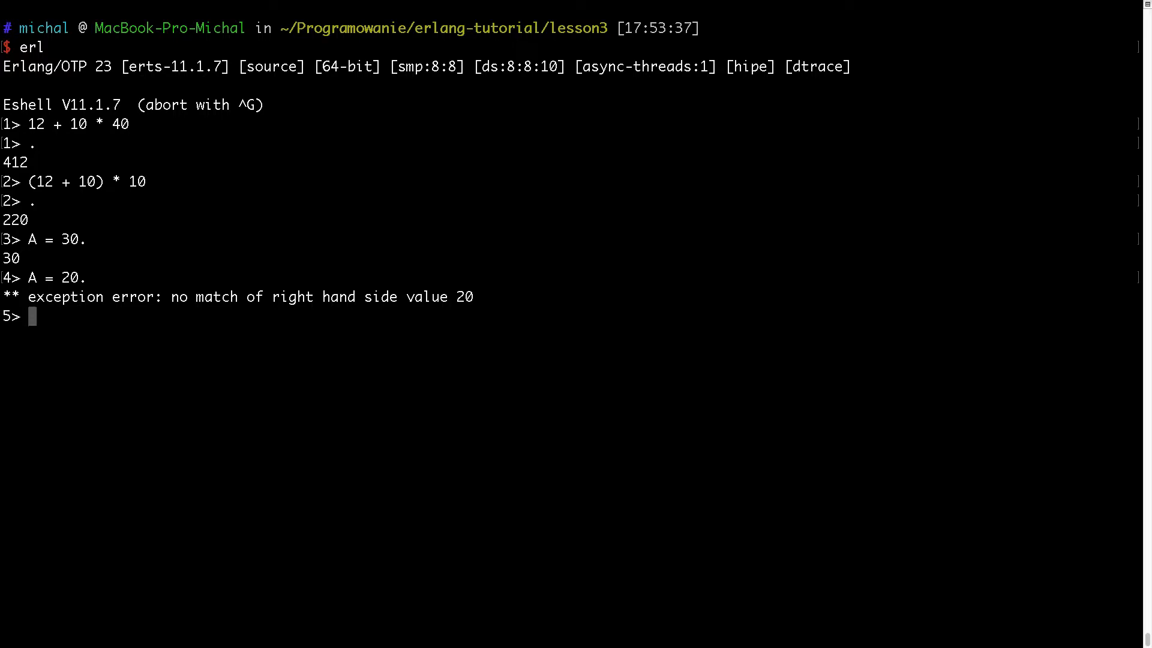
# Match A against 10 + 20 and 10 + 10 + 10, both succeeding.
pyautogui.write('A =')
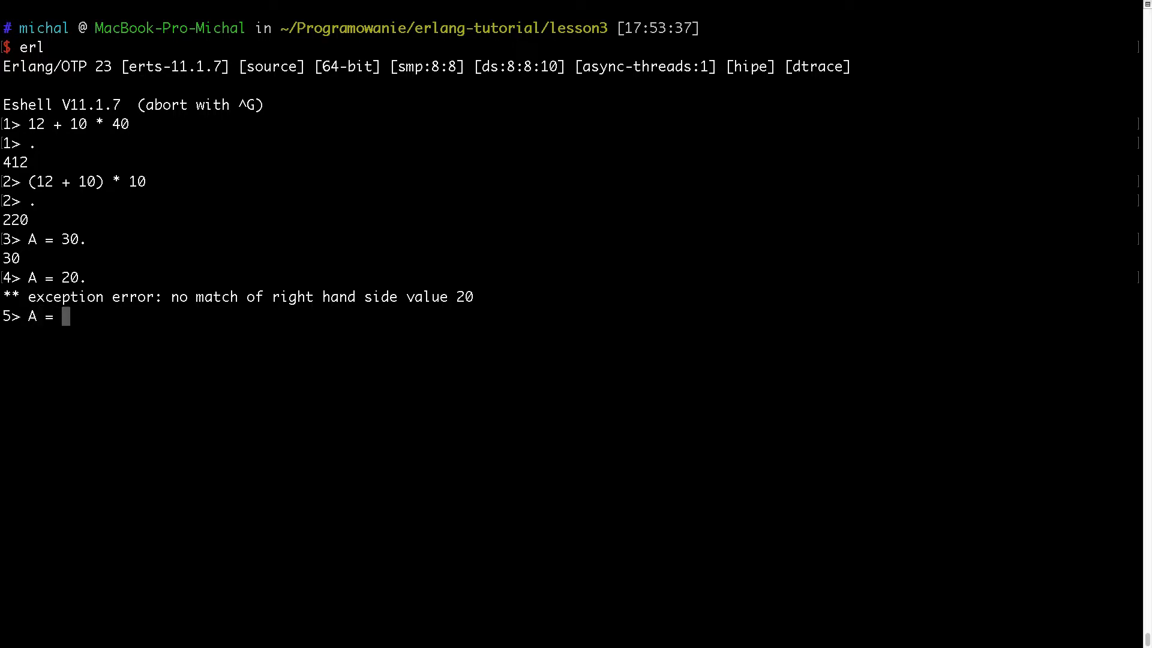
pyautogui.write('10 + 20.')
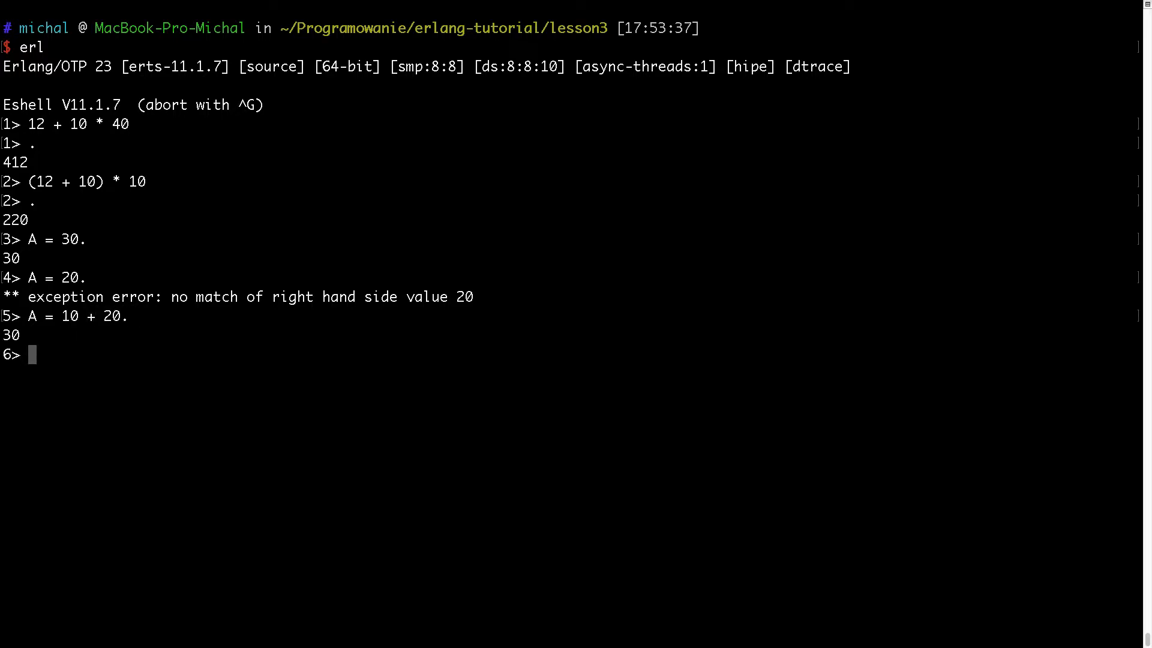
pyautogui.write('A = 10')
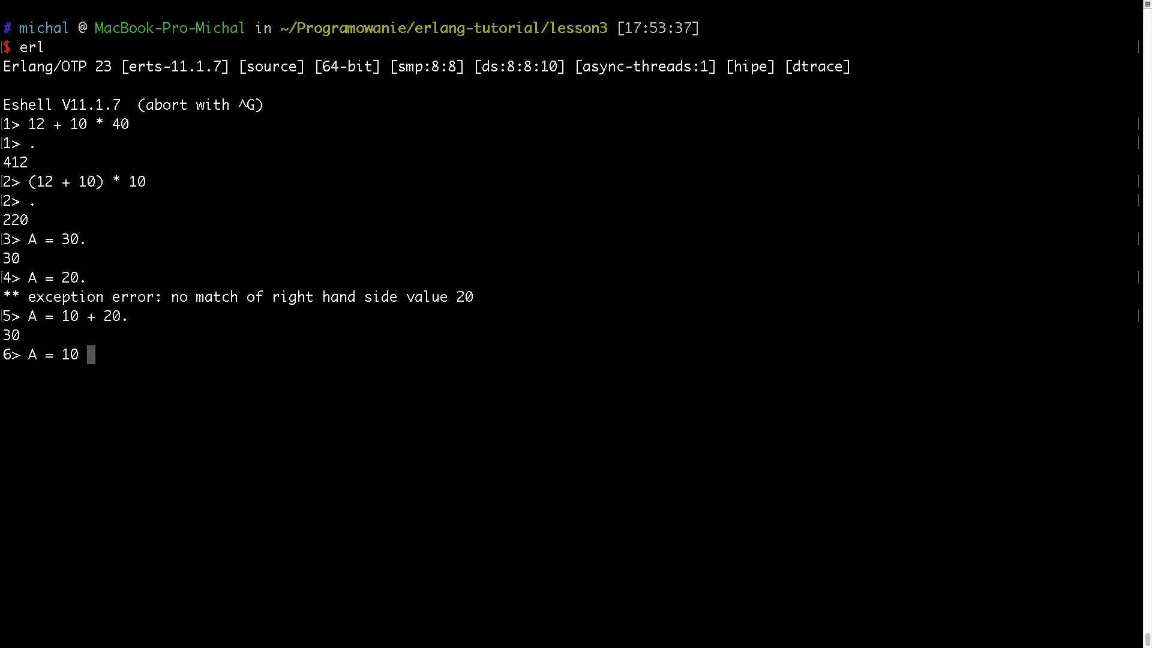
pyautogui.write('+ 10 + 10.')
pyautogui.write('A = 3 *')
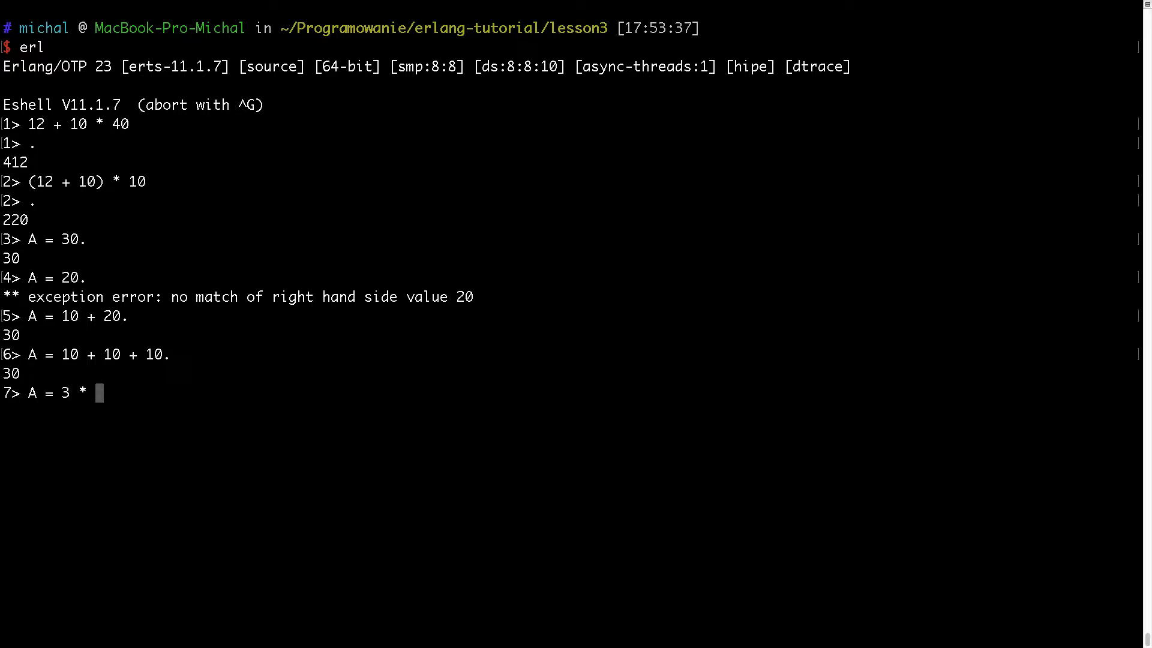
pyautogui.write('10.')
pyautogui.write('A = 3 * 100.')
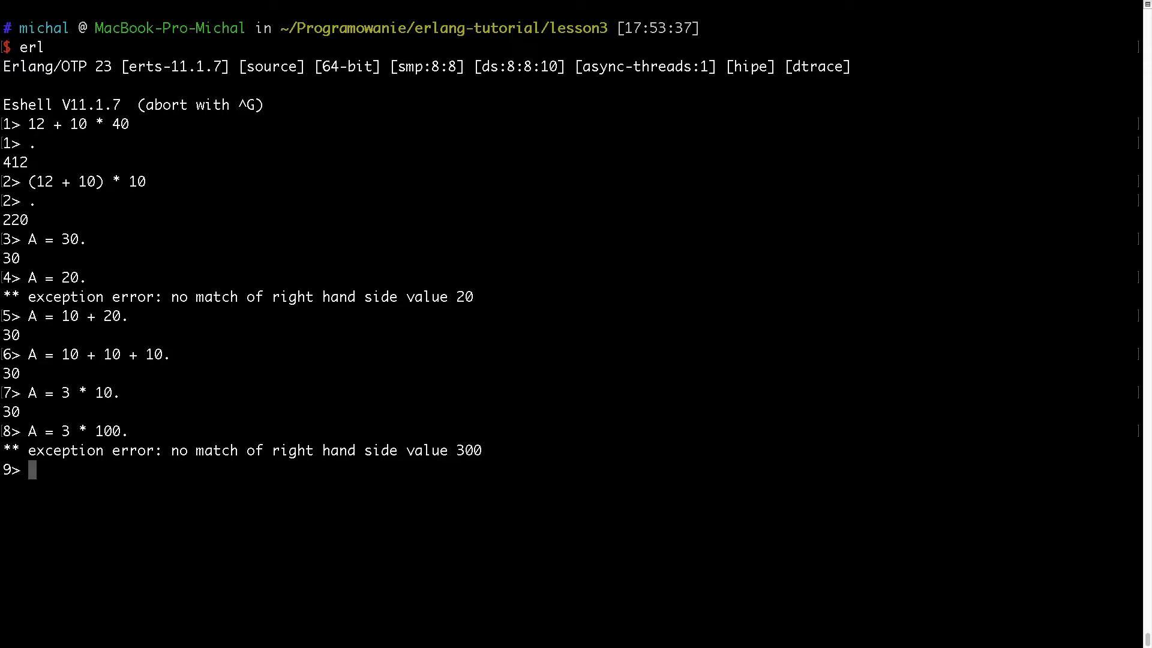
pyautogui.write('L')
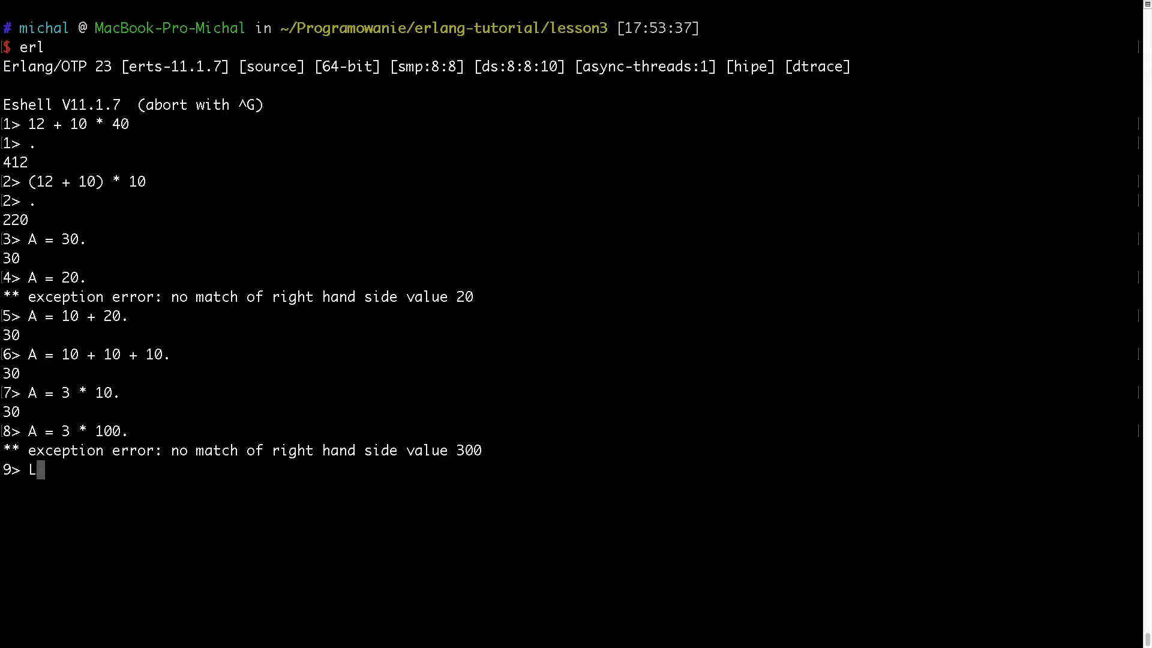
# Type the illustrative pattern 'LHS = RHS.' and clear it unrun with Ctrl+U.
pyautogui.write('H')
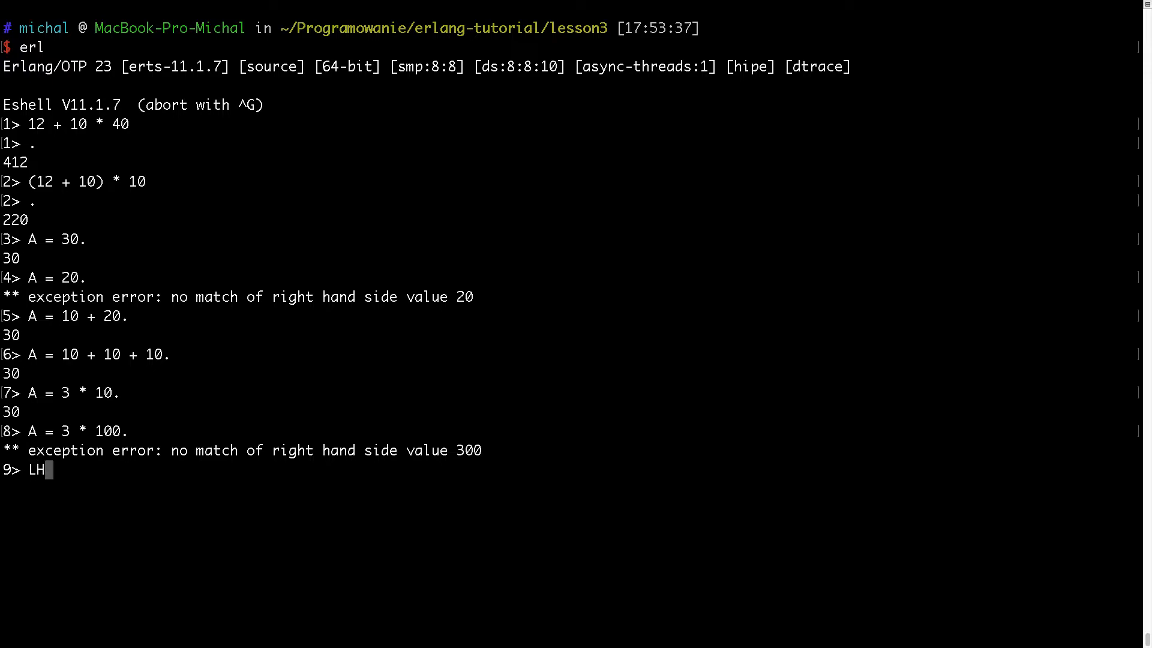
pyautogui.write('S')
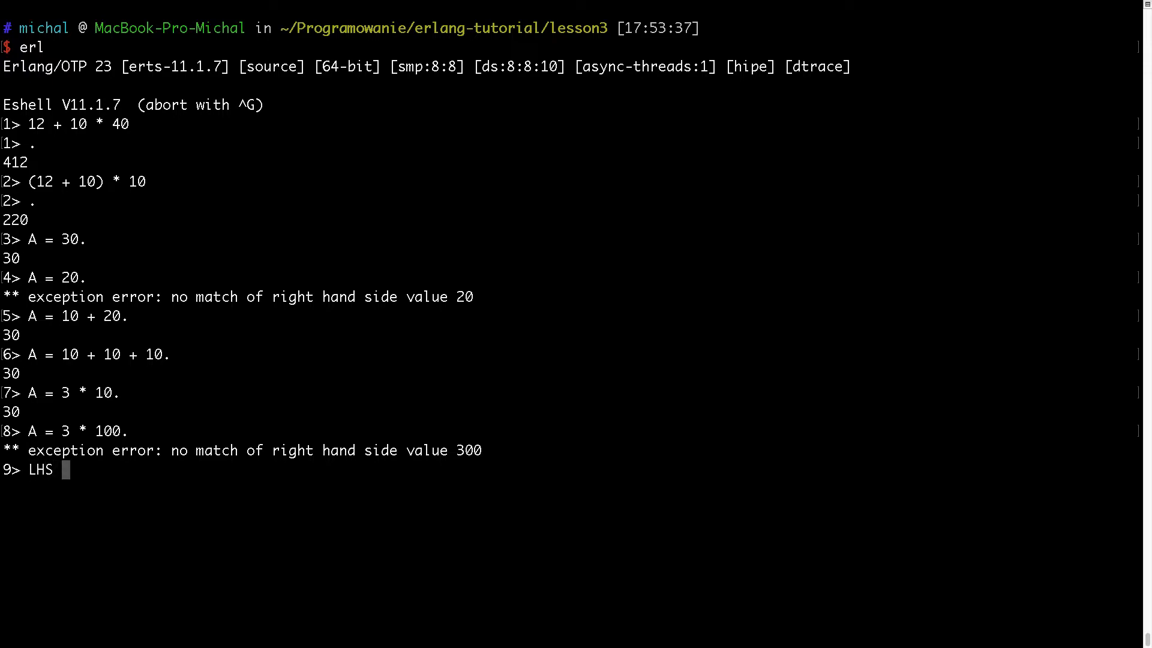
pyautogui.write('=')
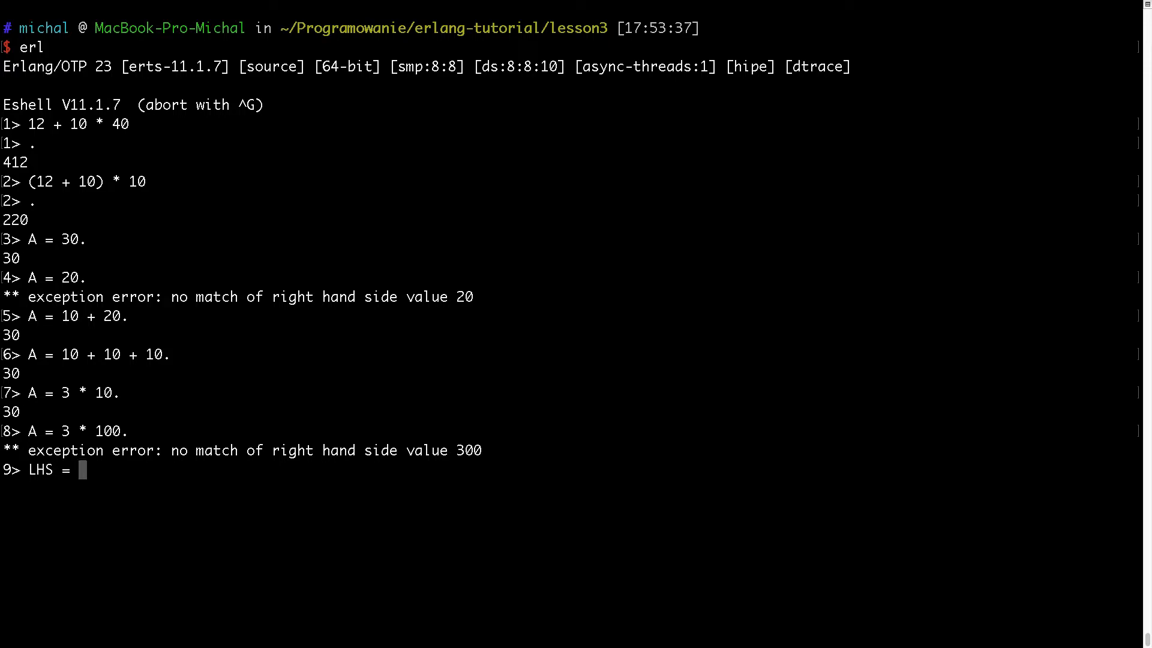
pyautogui.write('RHS')
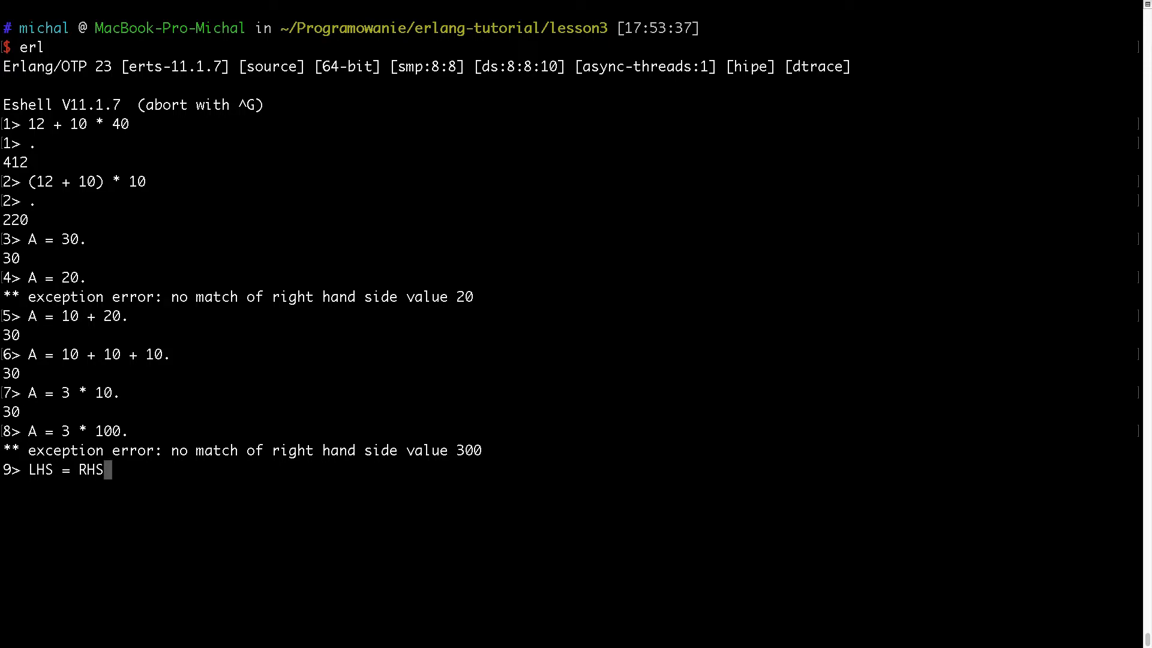
pyautogui.write('.')
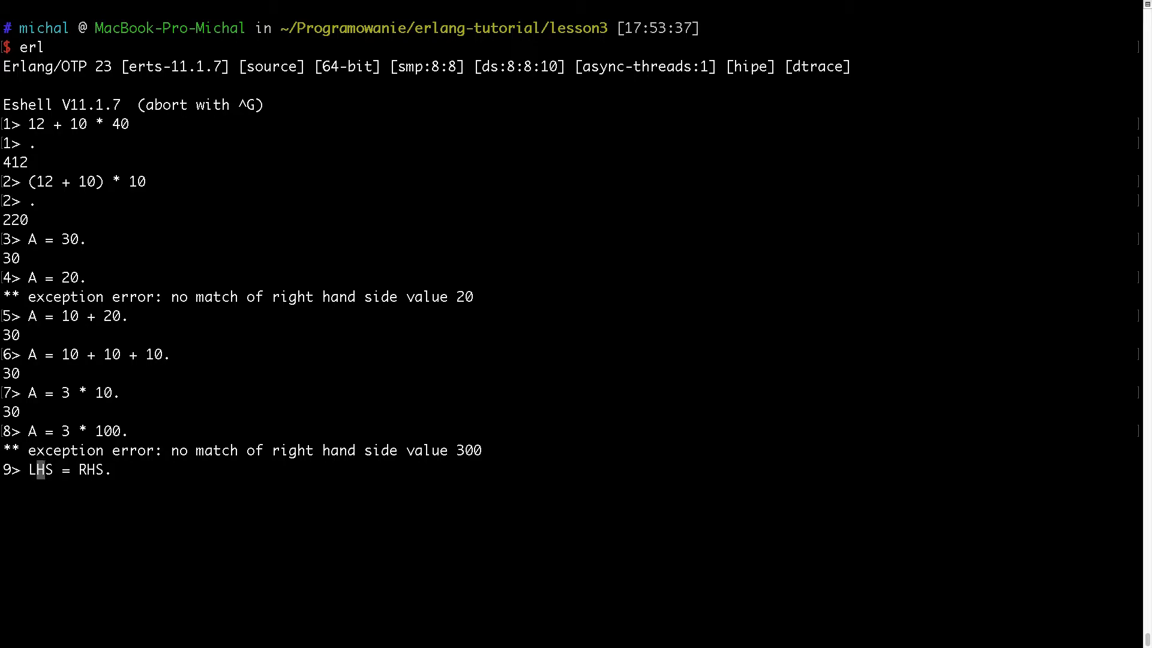
pyautogui.press('ctrl+u')
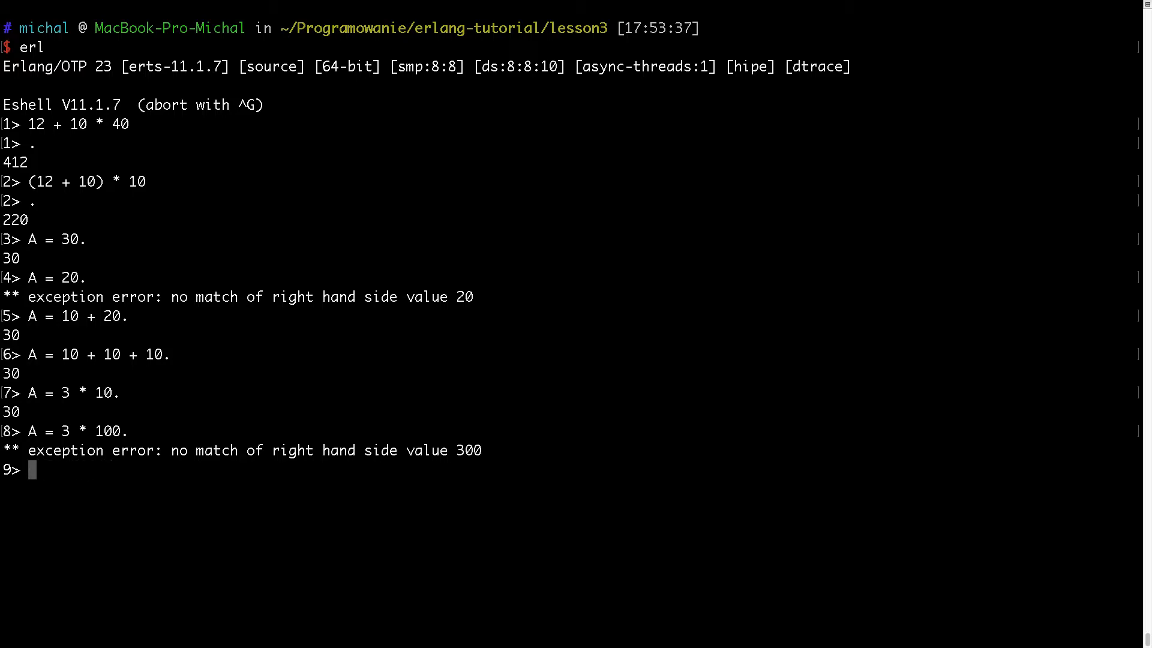
# Enter X = X + 1. and get the 'variable X is unbound' error.
pyautogui.write('X = X')
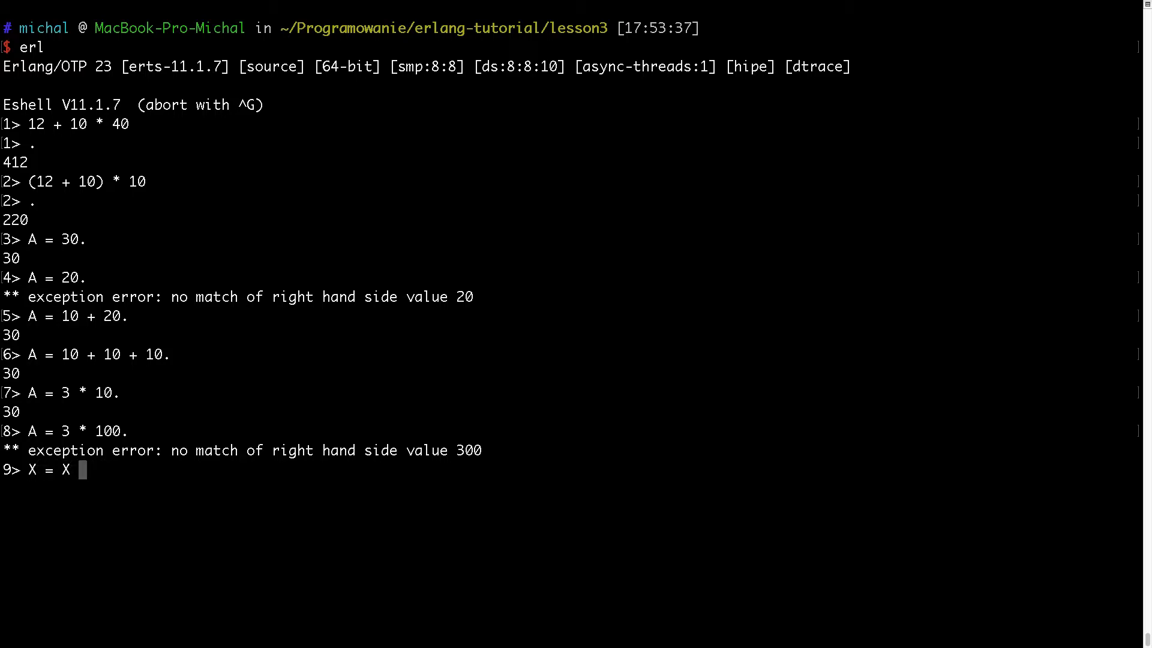
pyautogui.write('+')
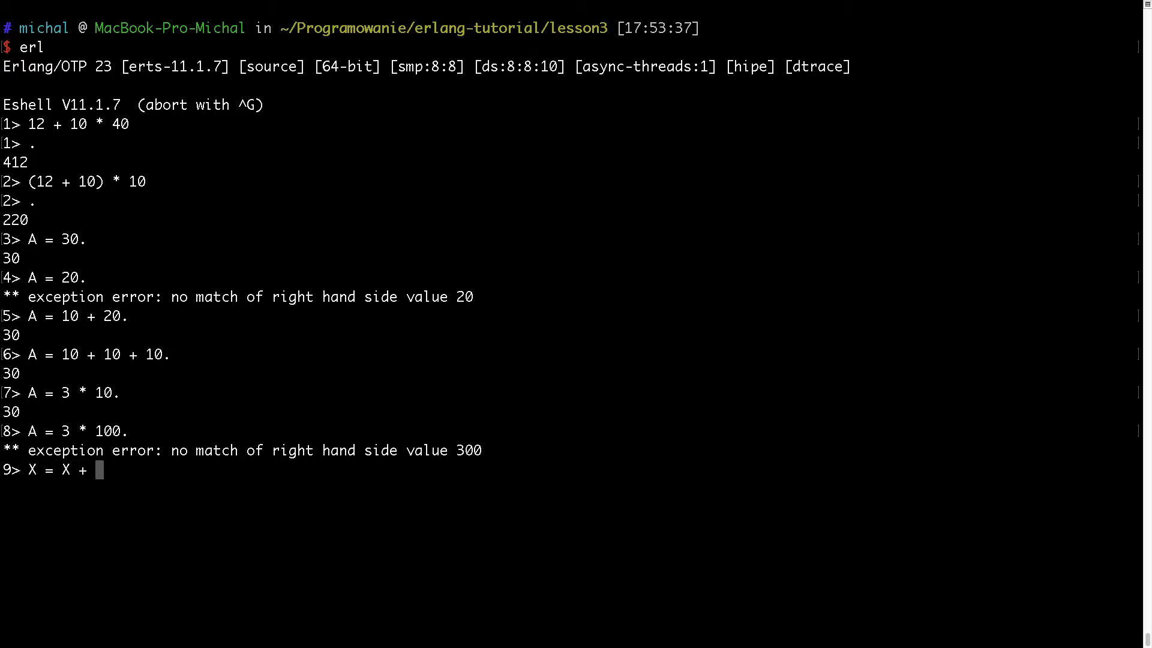
pyautogui.write('1.')
pyautogui.write('X')
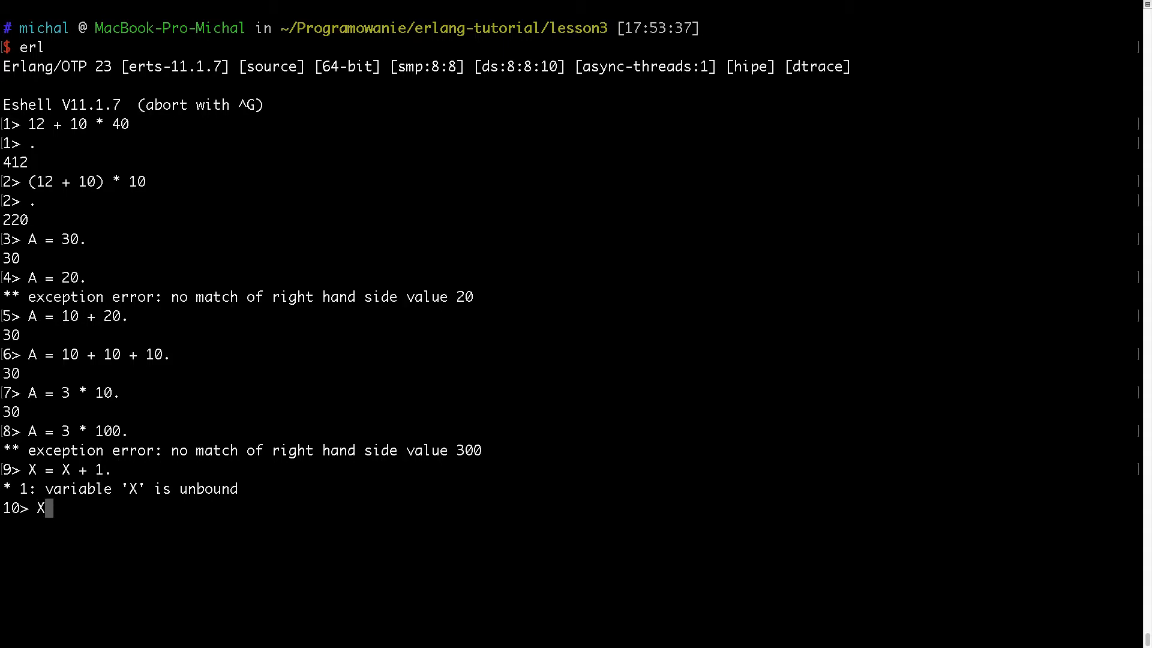
# Bind X = 1, then try X = X + 1 and X = 2, both failing.
pyautogui.write('= 1')
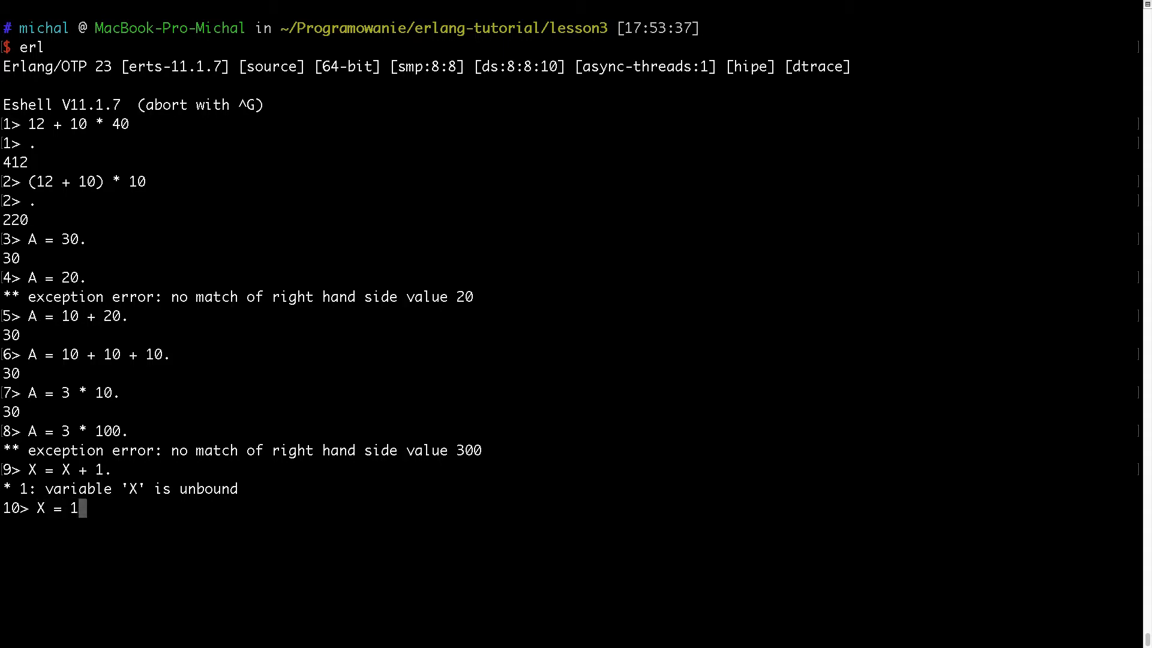
pyautogui.write('.')
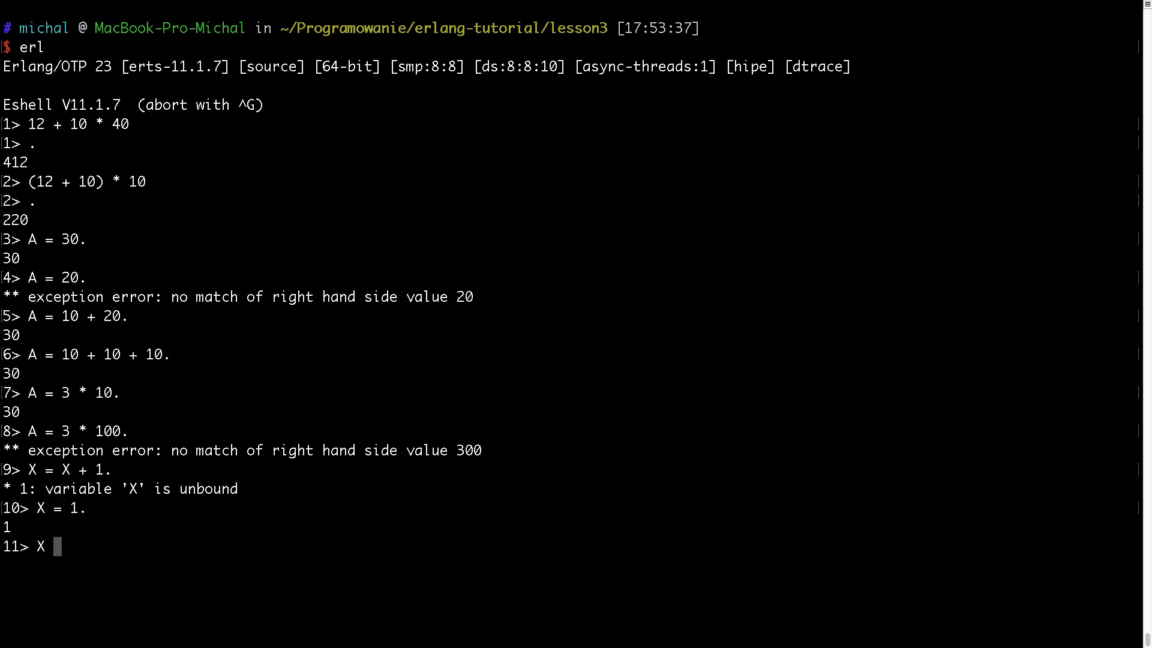
pyautogui.write('= X + 1.')
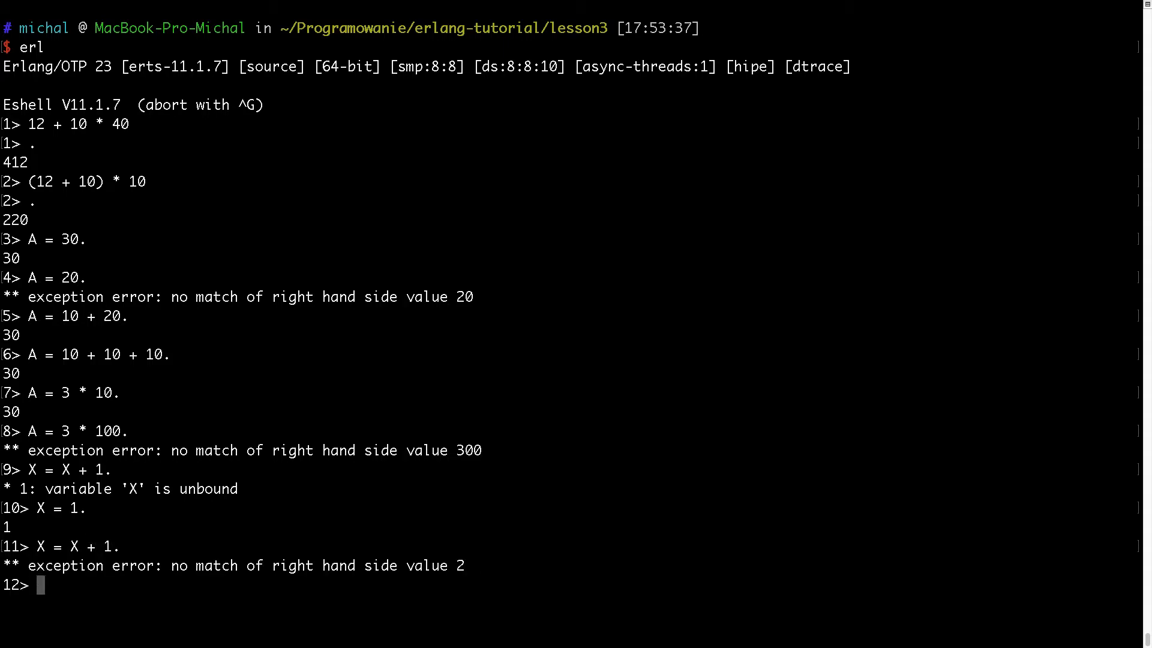
pyautogui.write('X =')
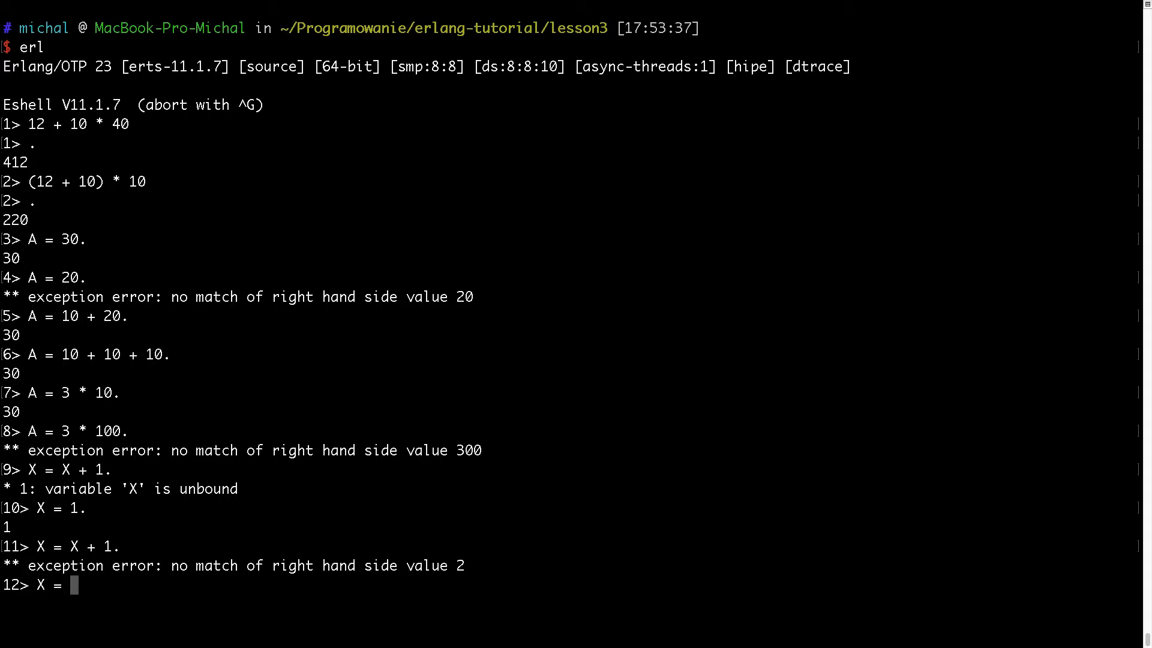
pyautogui.write('2.')
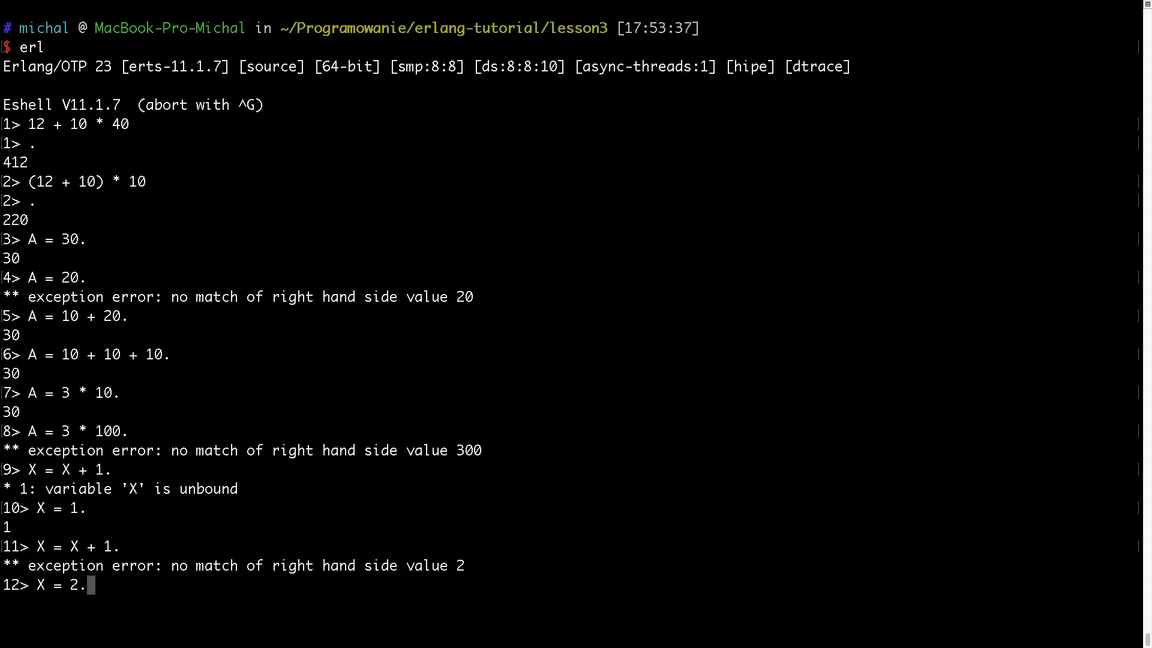
pyautogui.press('Return')
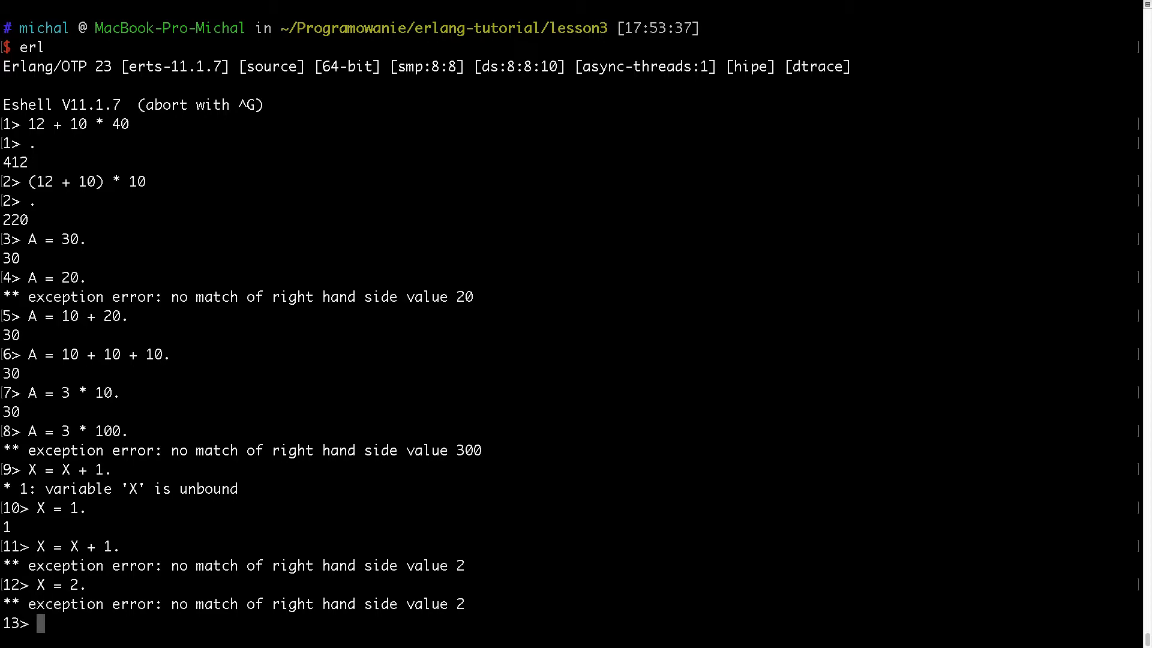
# Quit the Erlang shell with q() and reopen the lesson3 notes in Emacs.
pyautogui.write('q().')
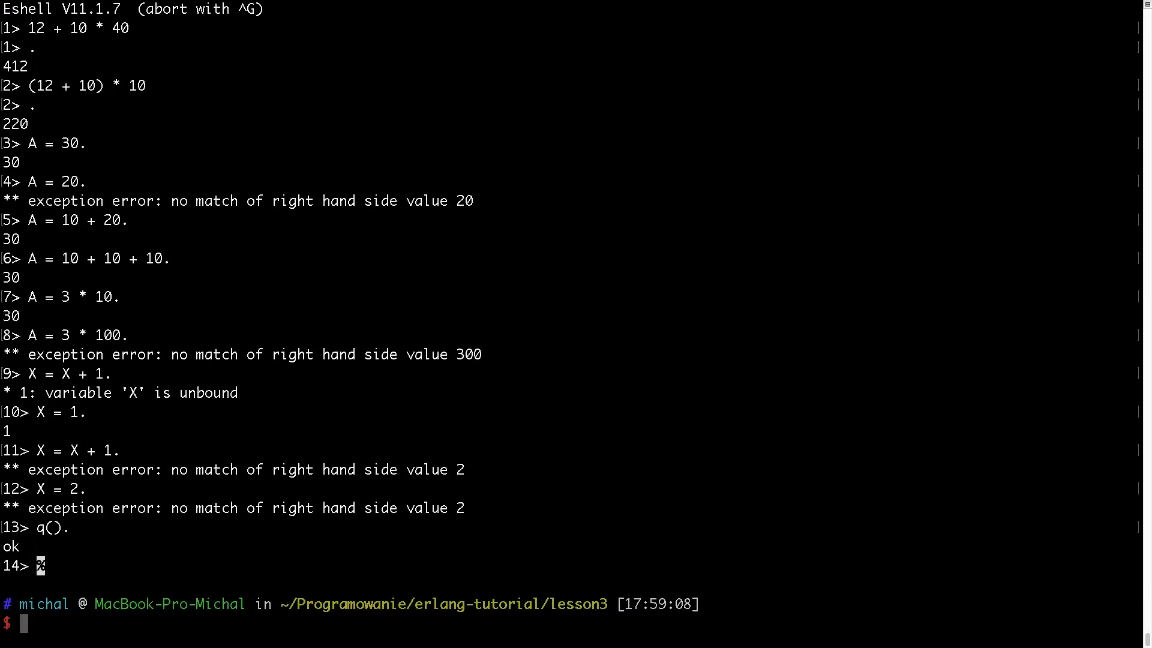
pyautogui.write('emacs l')
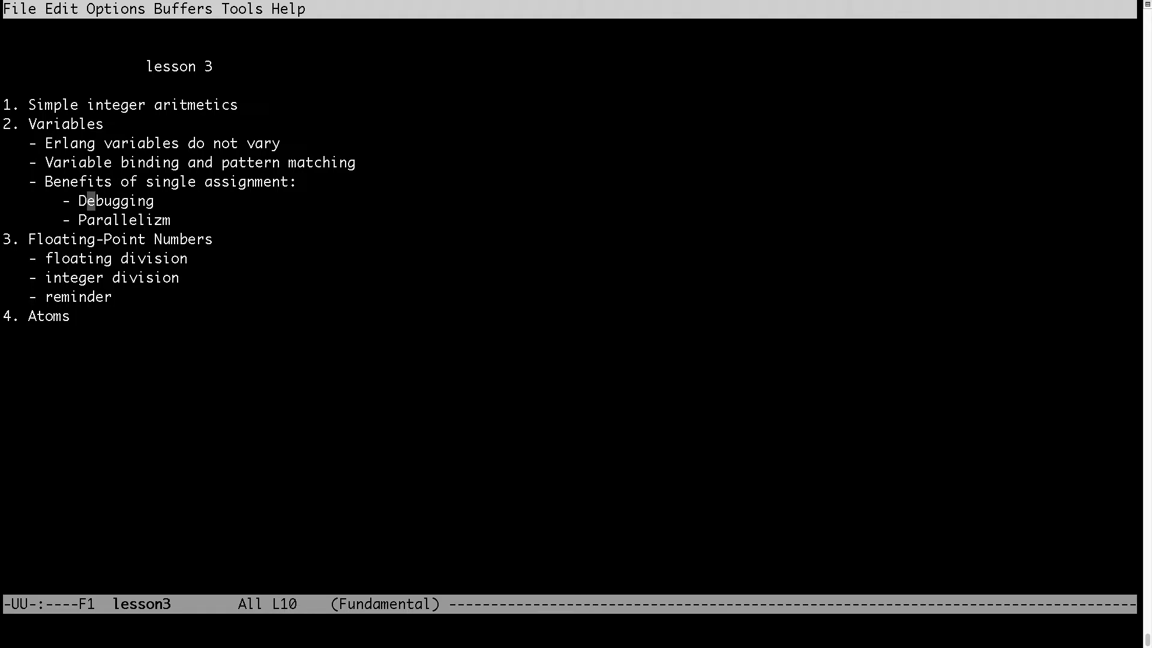
# Move down the lesson 3 outline to the Debugging item.
pyautogui.press('Down')
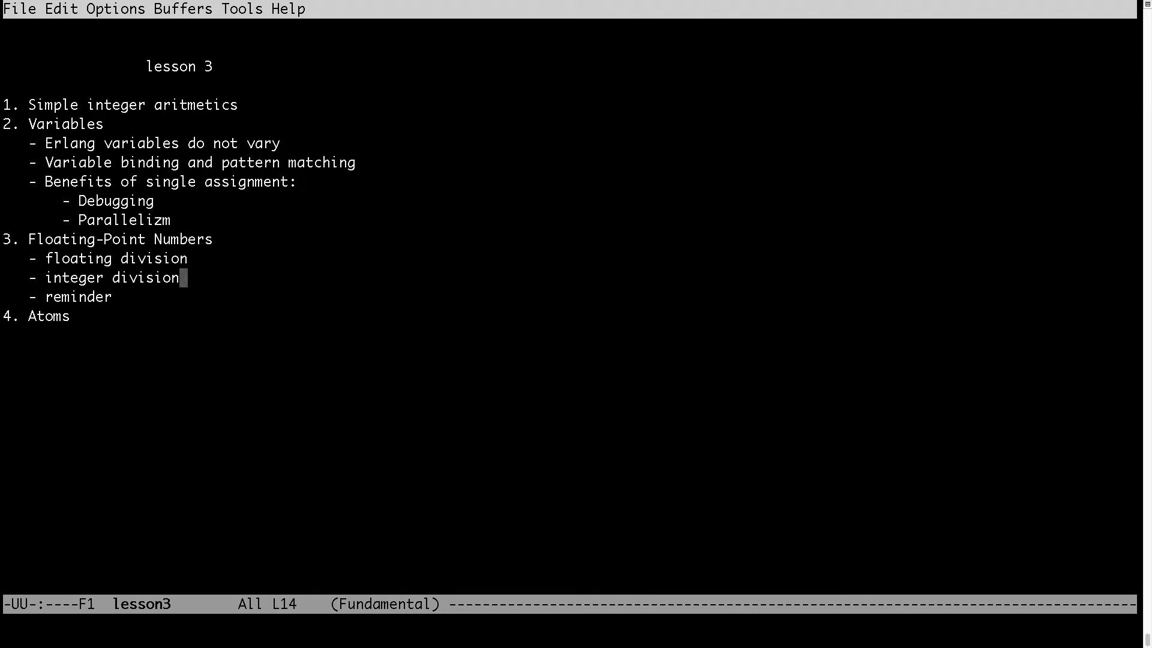
# Move to the integer division line and exit Emacs to the lesson3 prompt.
pyautogui.press('Down')
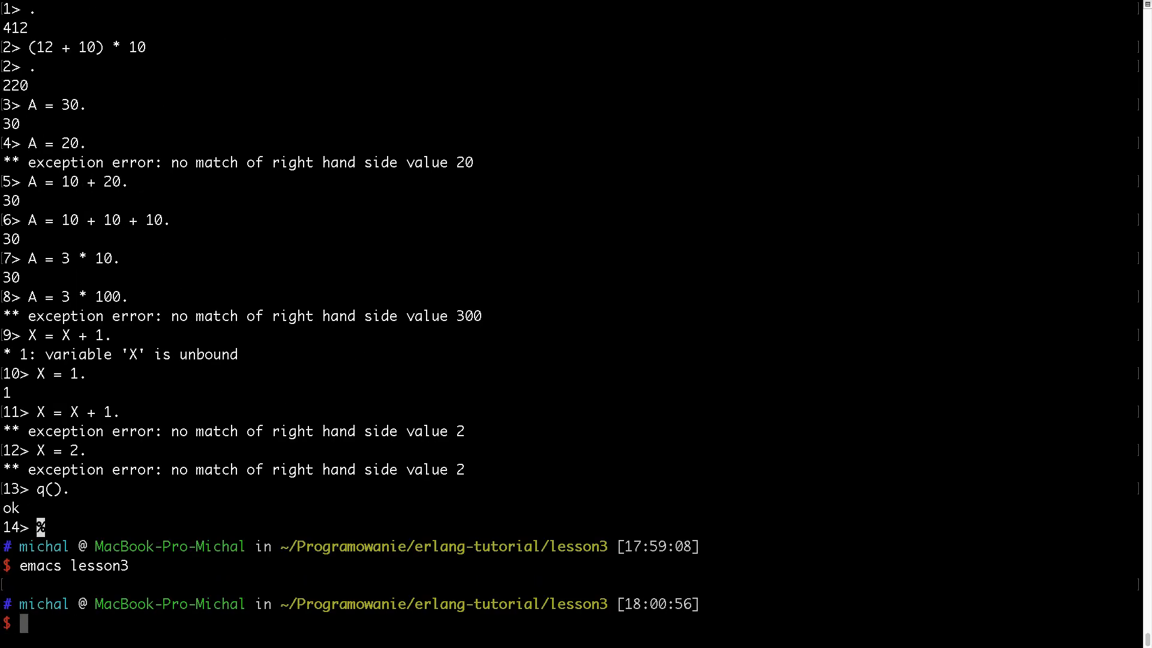
# Start a fresh erl shell and evaluate 10 / 3, giving 3.3333333333333335.
pyautogui.write('erl')
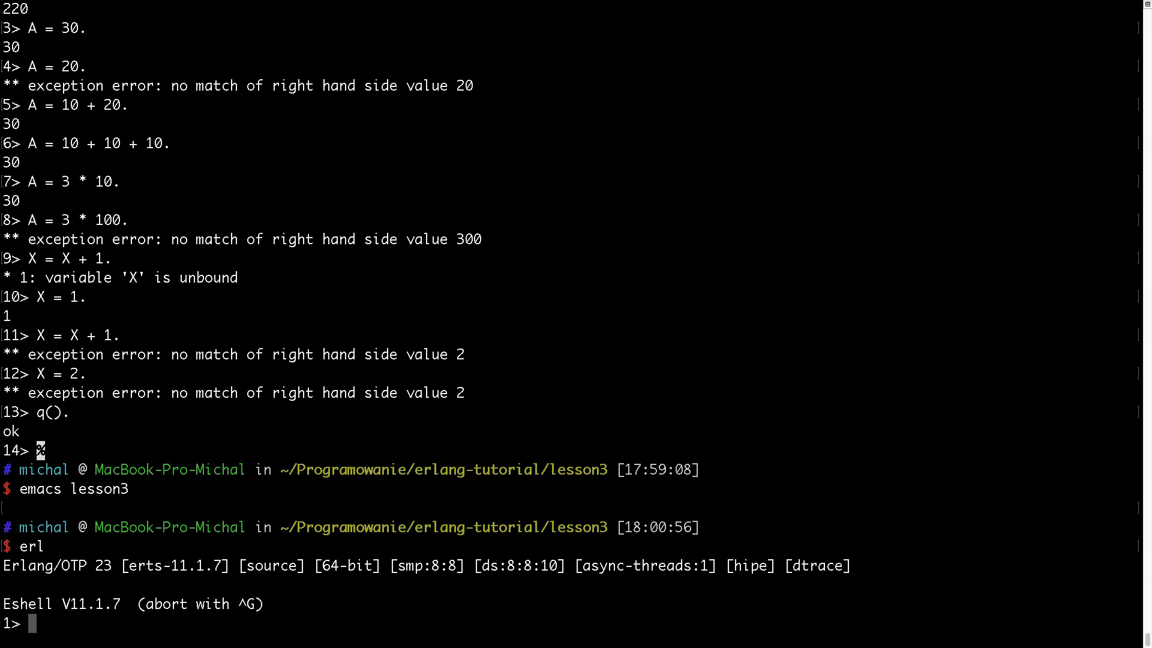
pyautogui.write('10 / 3.')
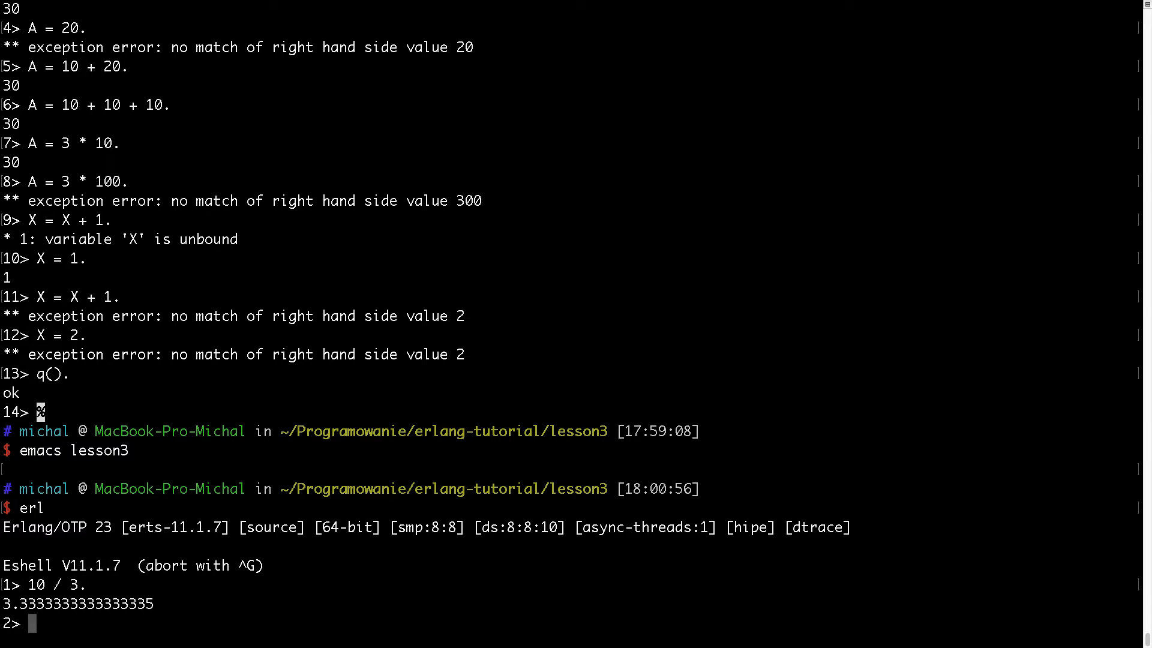
pyautogui.write('10.')
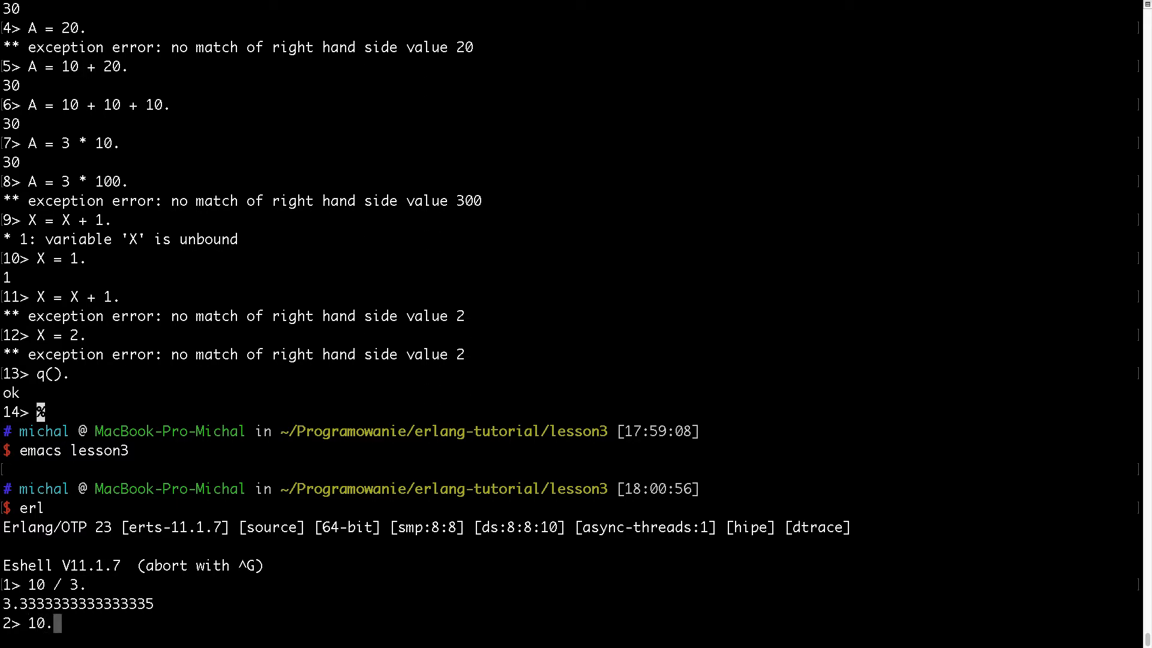
pyautogui.press('Backspace')
pyautogui.write(' / 3')
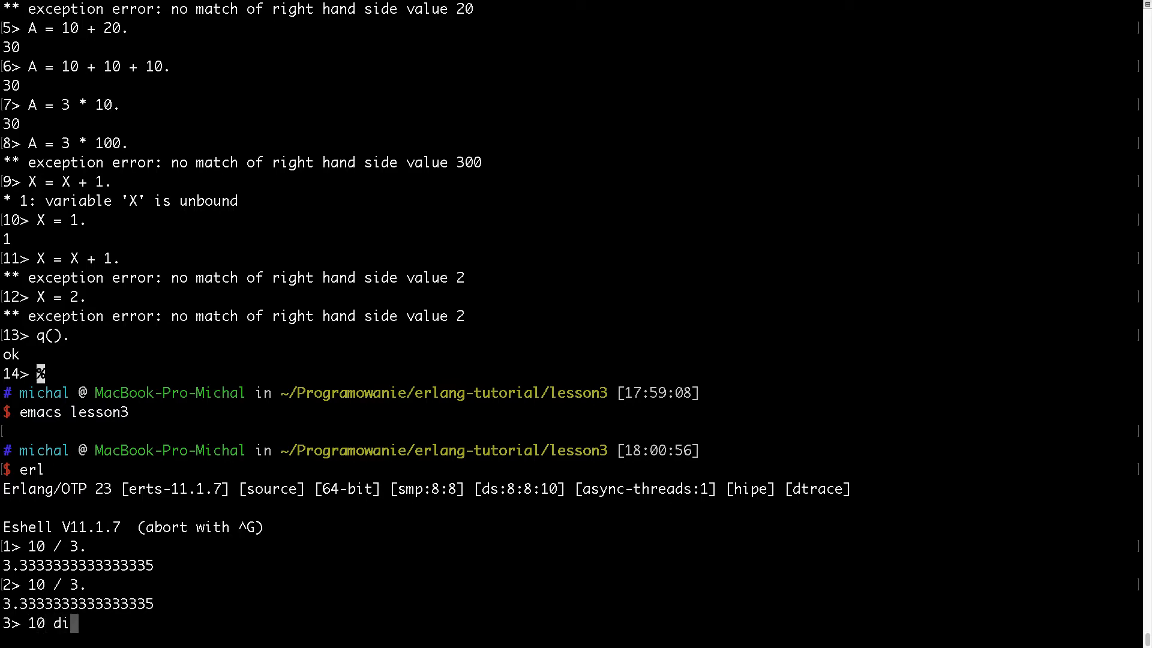
# Evaluate 10 div 3, giving 3, and 10 rem 3, giving 1.
pyautogui.write('v')
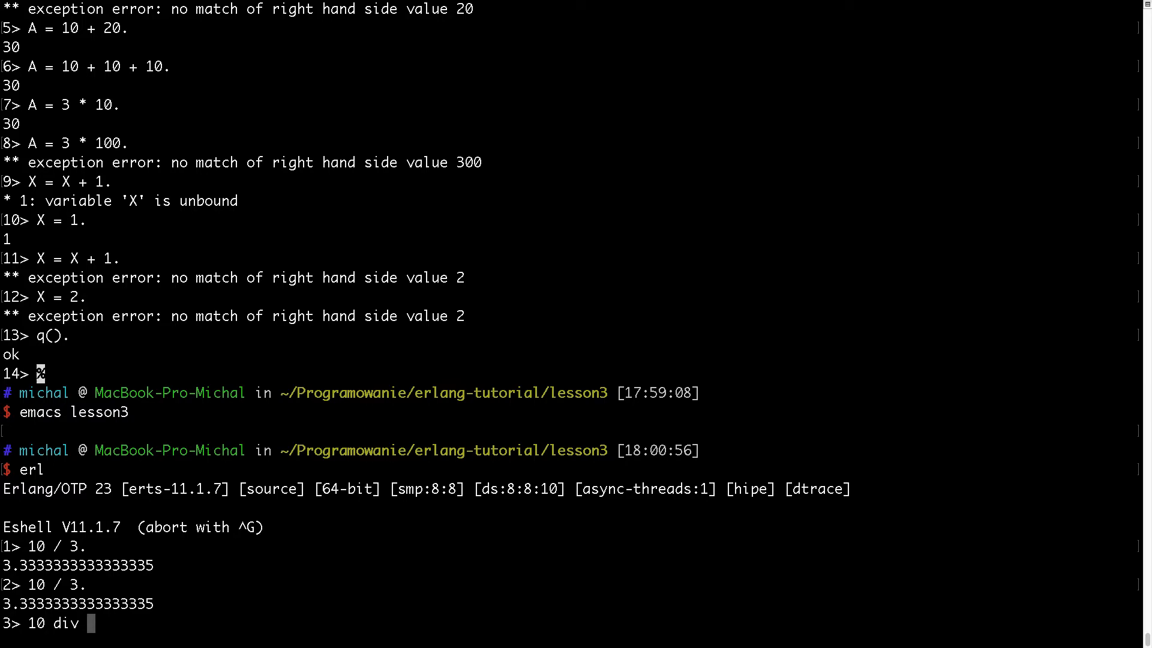
pyautogui.write('3.')
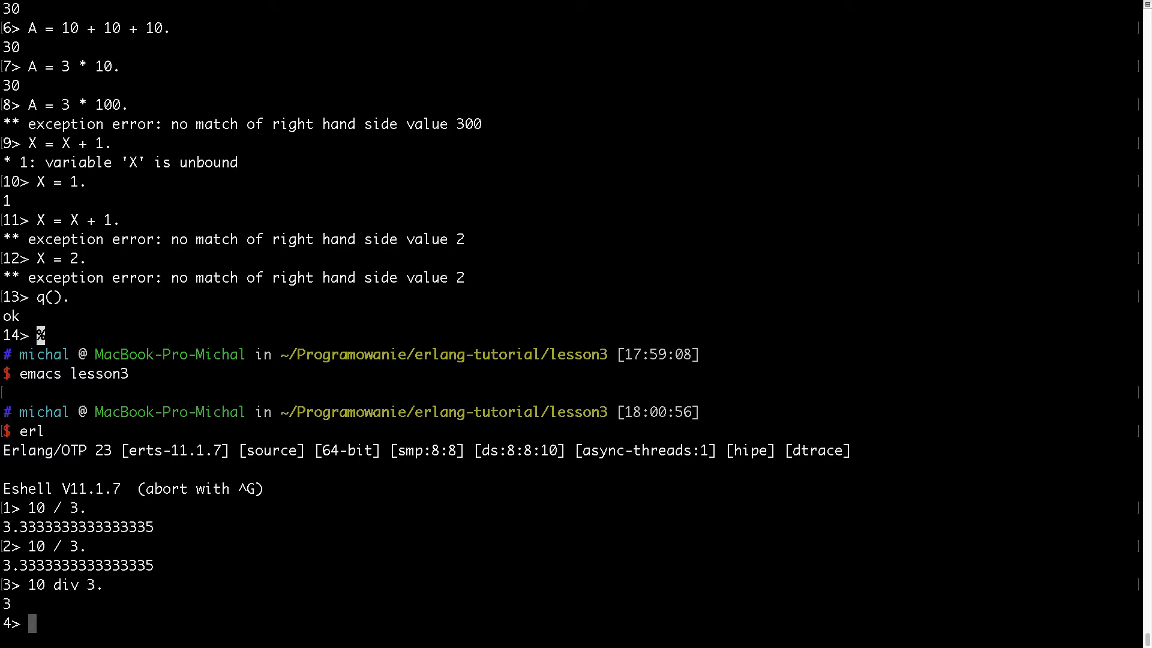
pyautogui.write('10')
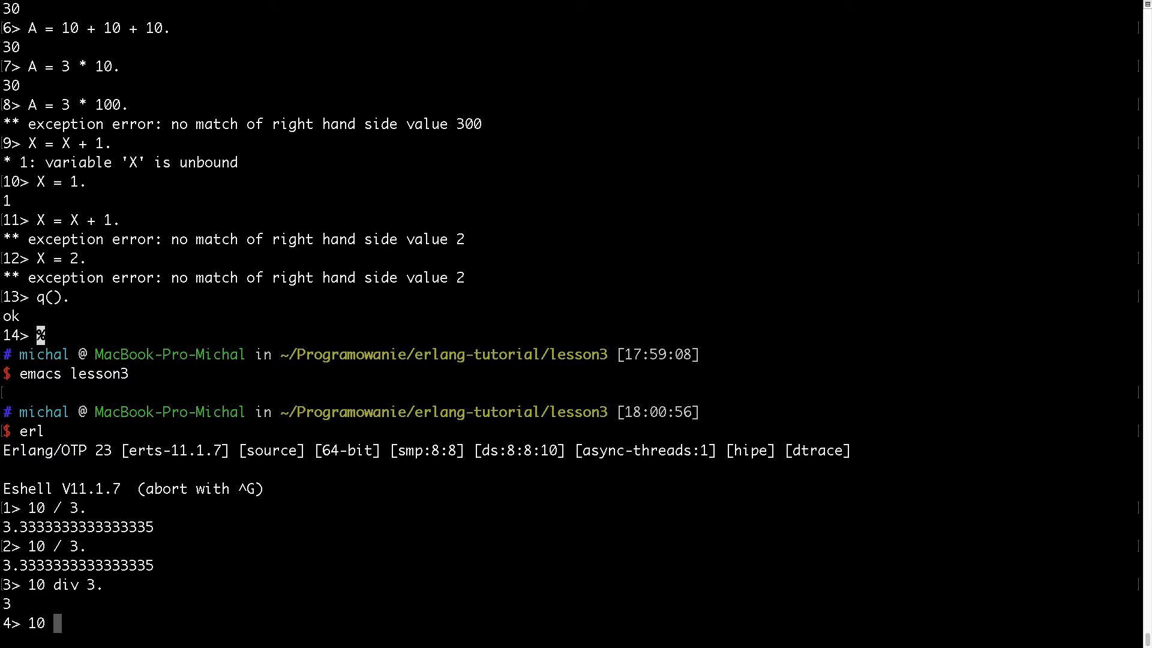
pyautogui.write('rem 3.')
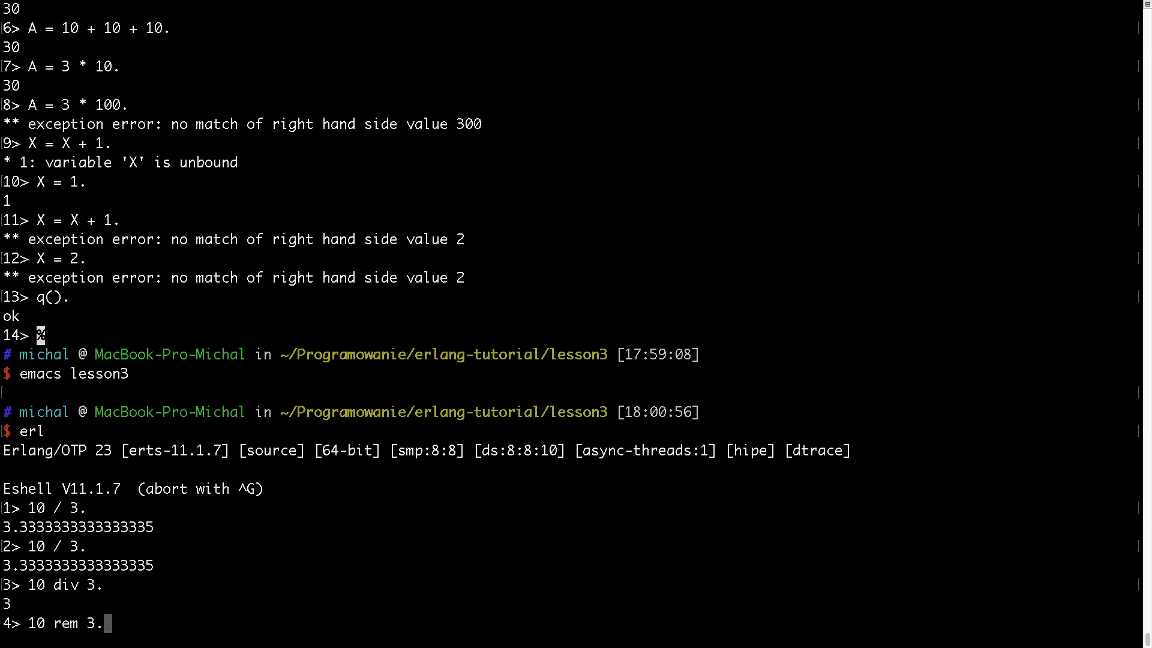
pyautogui.press('Return')
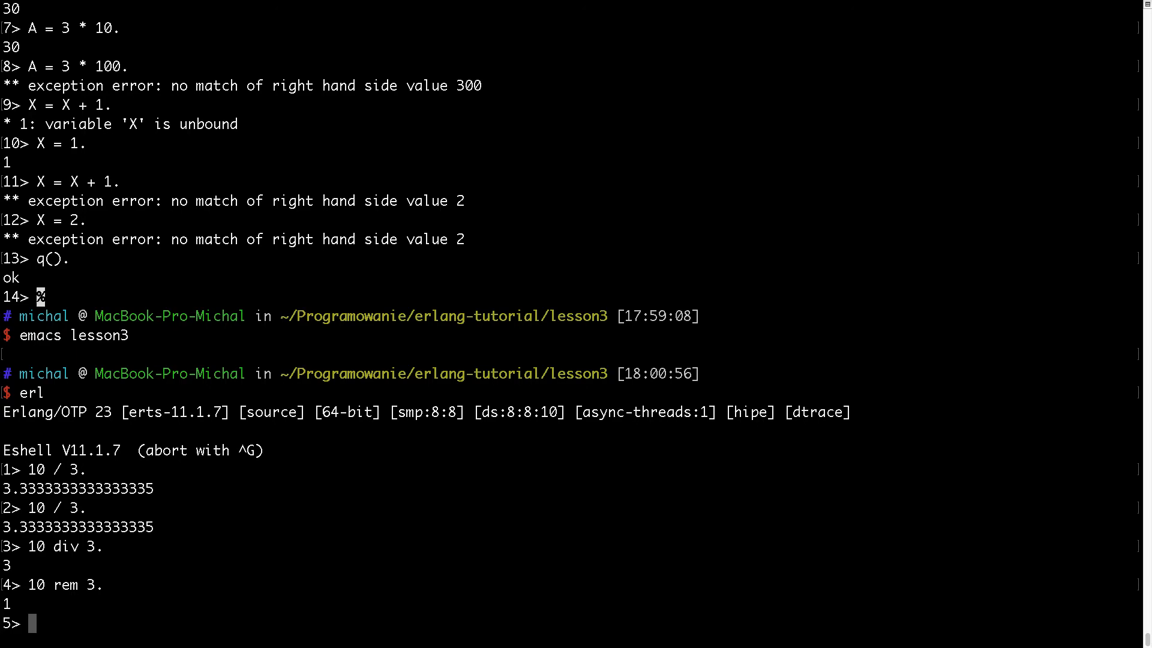
# Quit the Erlang shell with q(). and add #define BLUE "blue" to the lesson 3 notes.
pyautogui.write('q().')
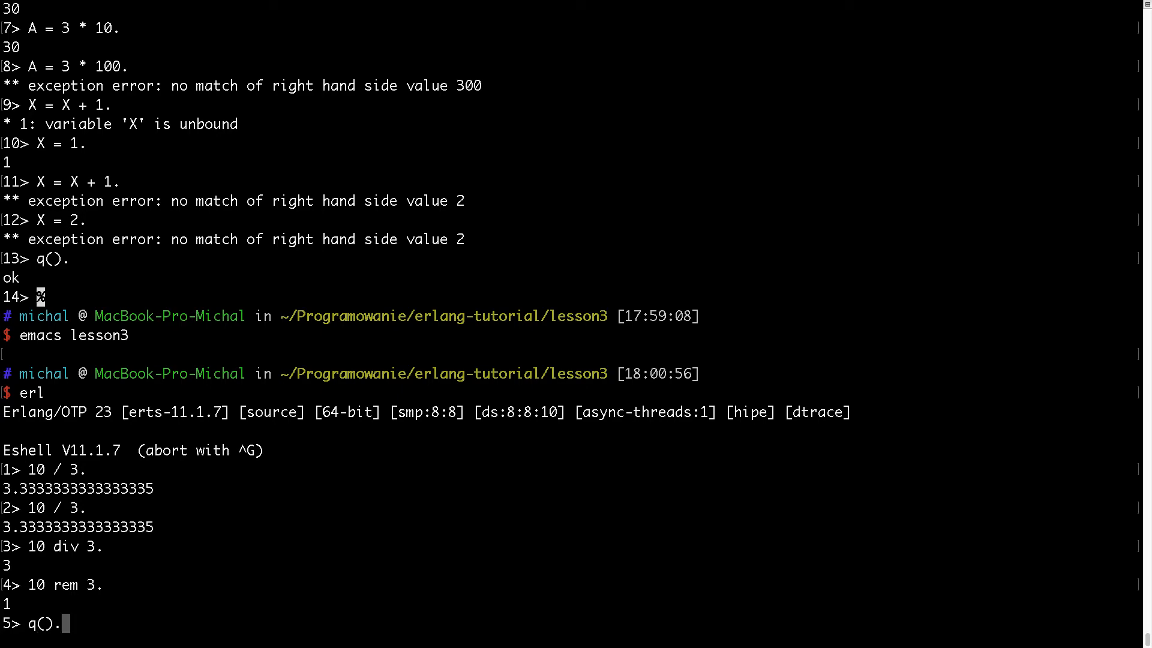
pyautogui.press('Return')
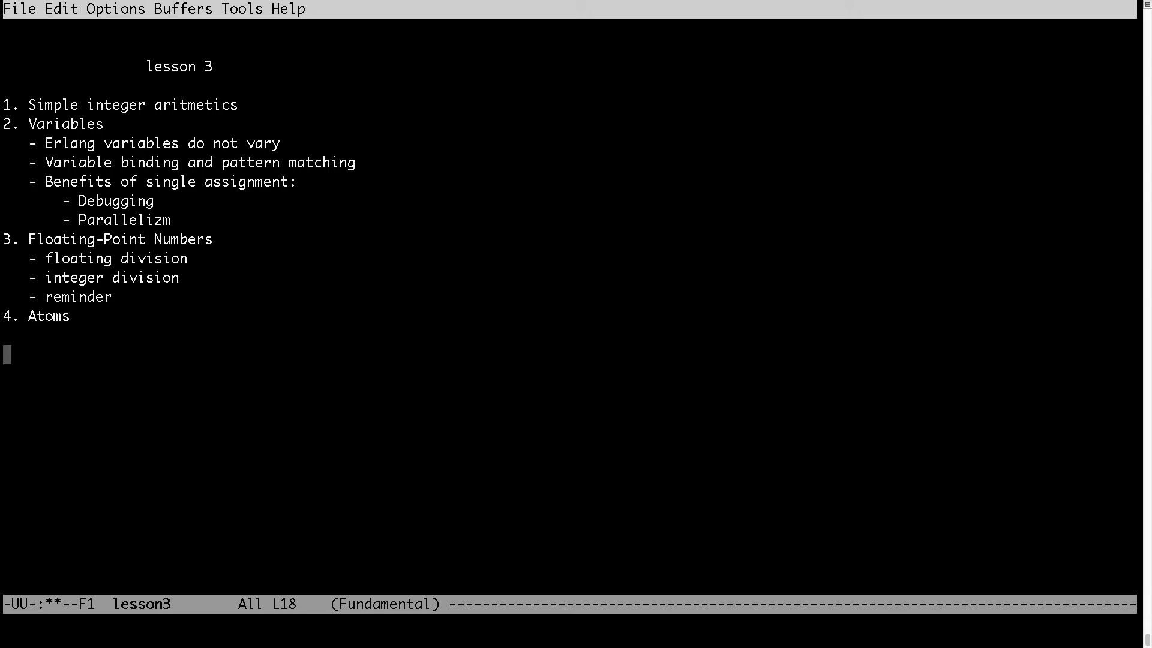
pyautogui.write('#define')
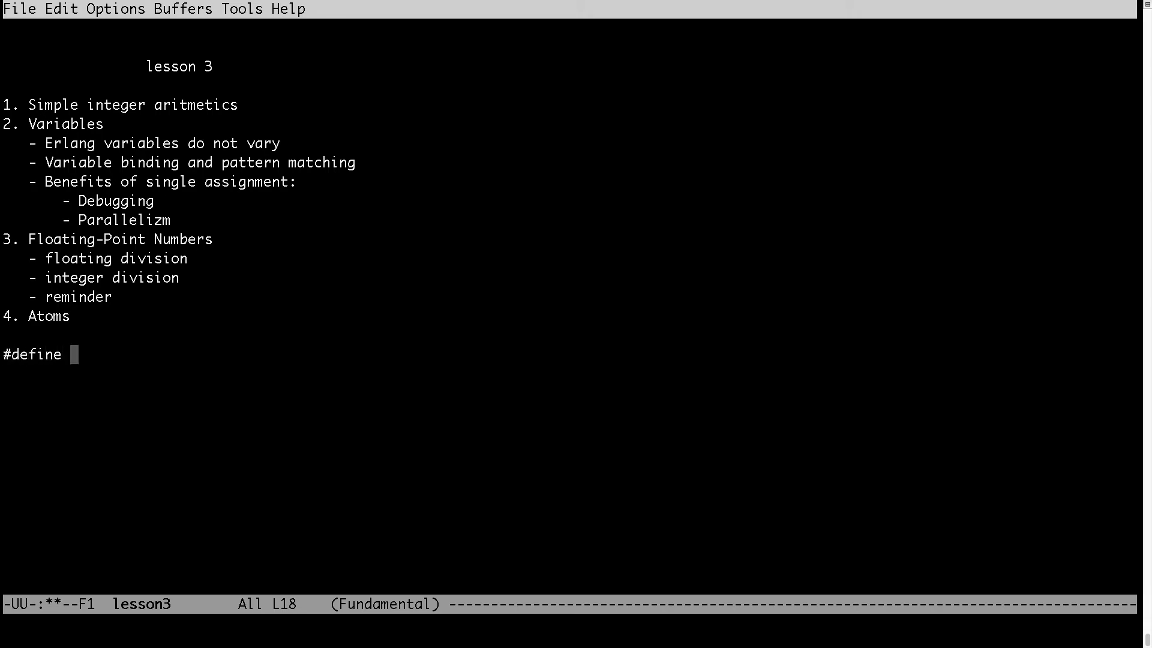
pyautogui.write('BLUE')
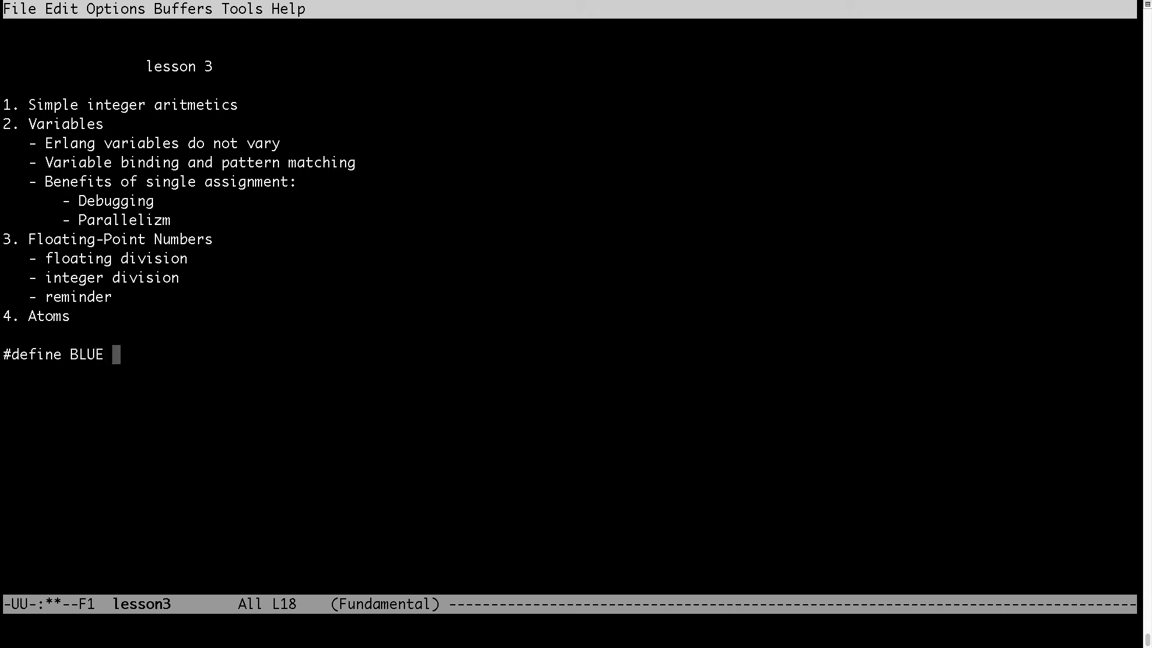
pyautogui.write('"blue"')
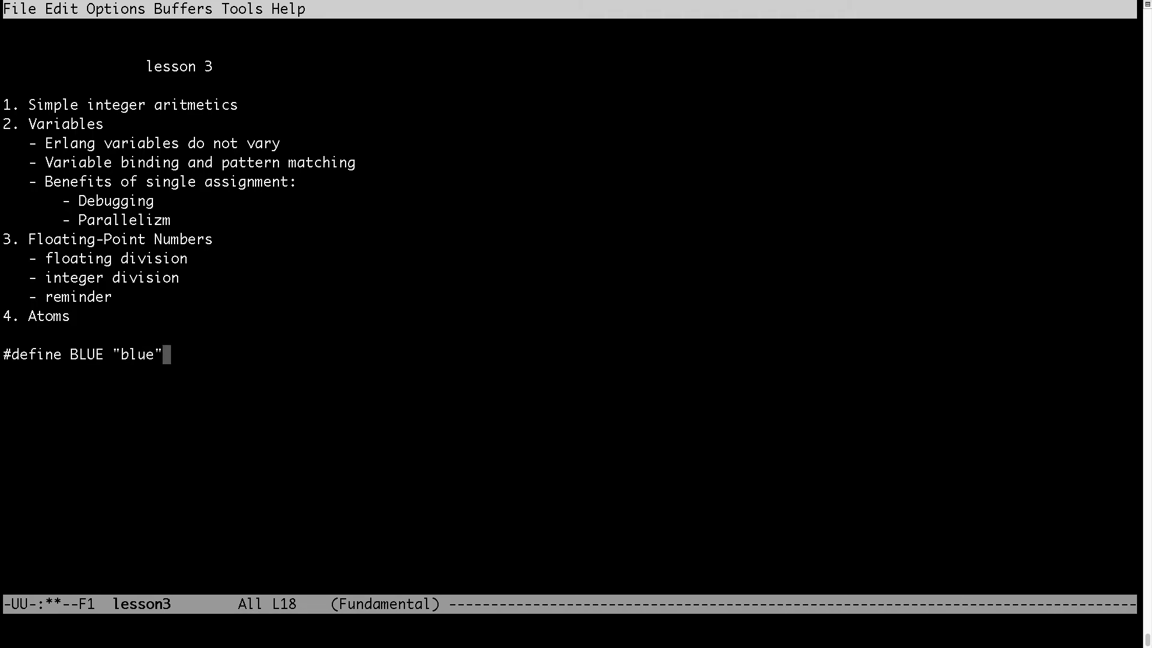
# Add #define RED "red", remove the stray line, and quit Emacs.
pyautogui.write('#defin')
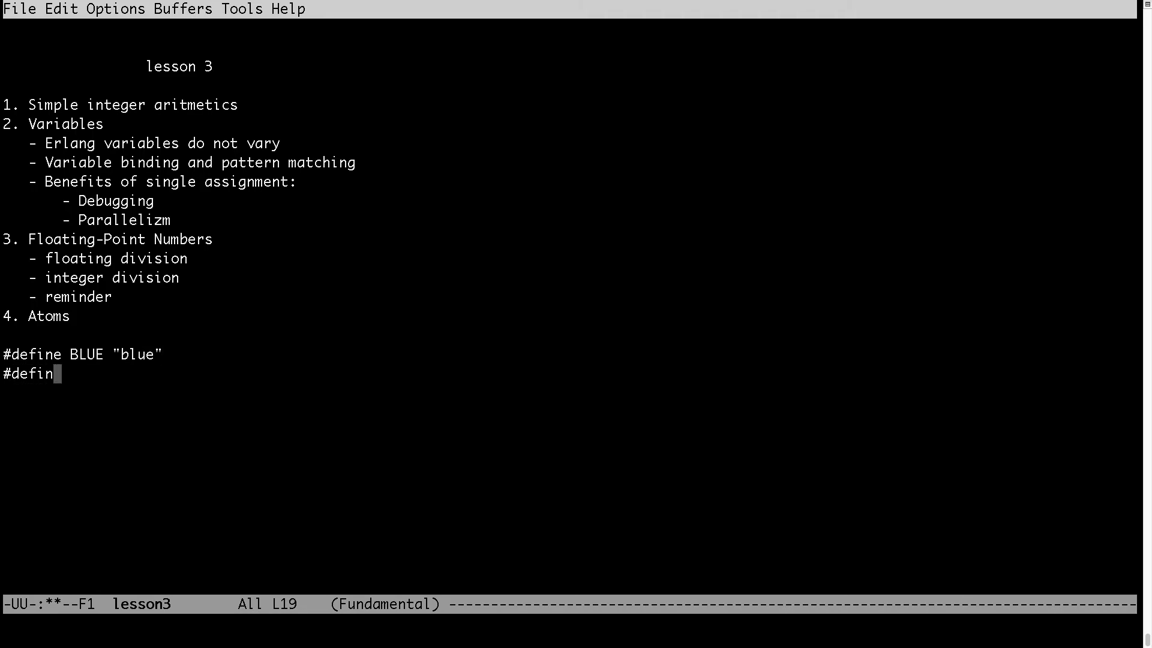
pyautogui.write('e RED "')
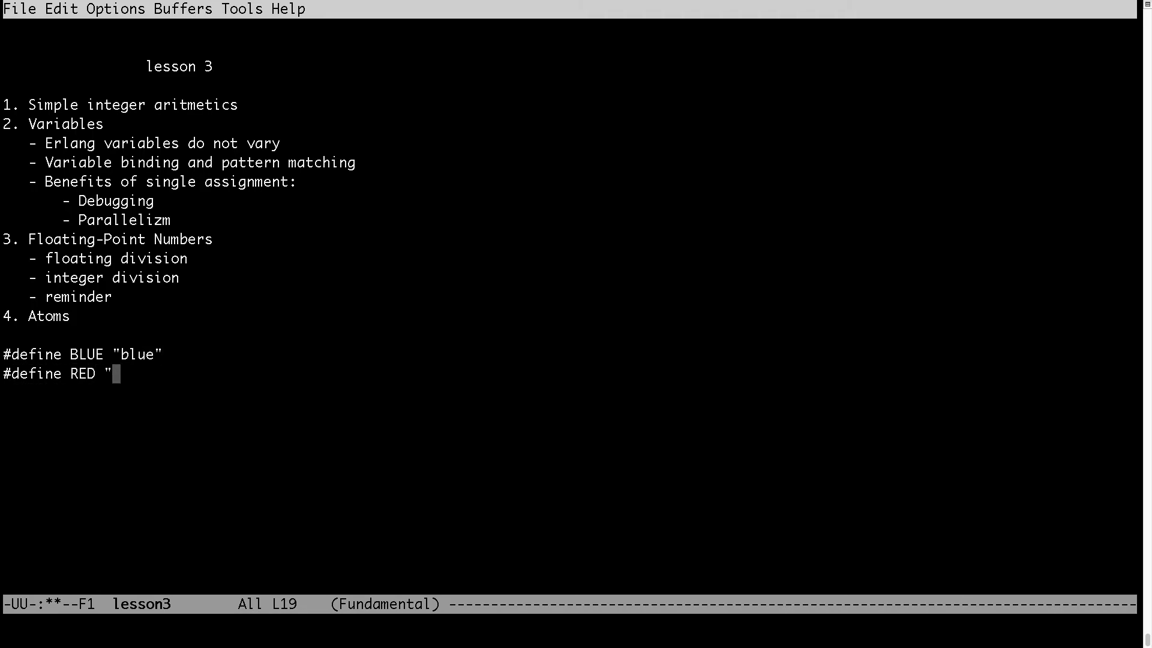
pyautogui.write('red"')
pyautogui.write('#')
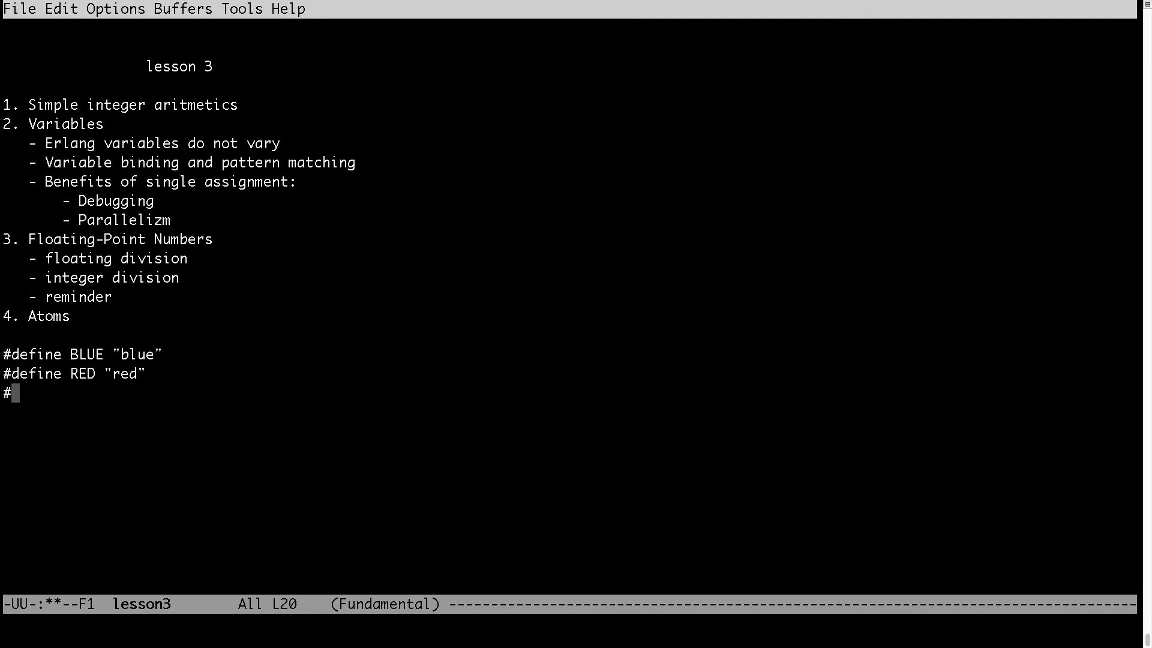
pyautogui.press('BackSpace')
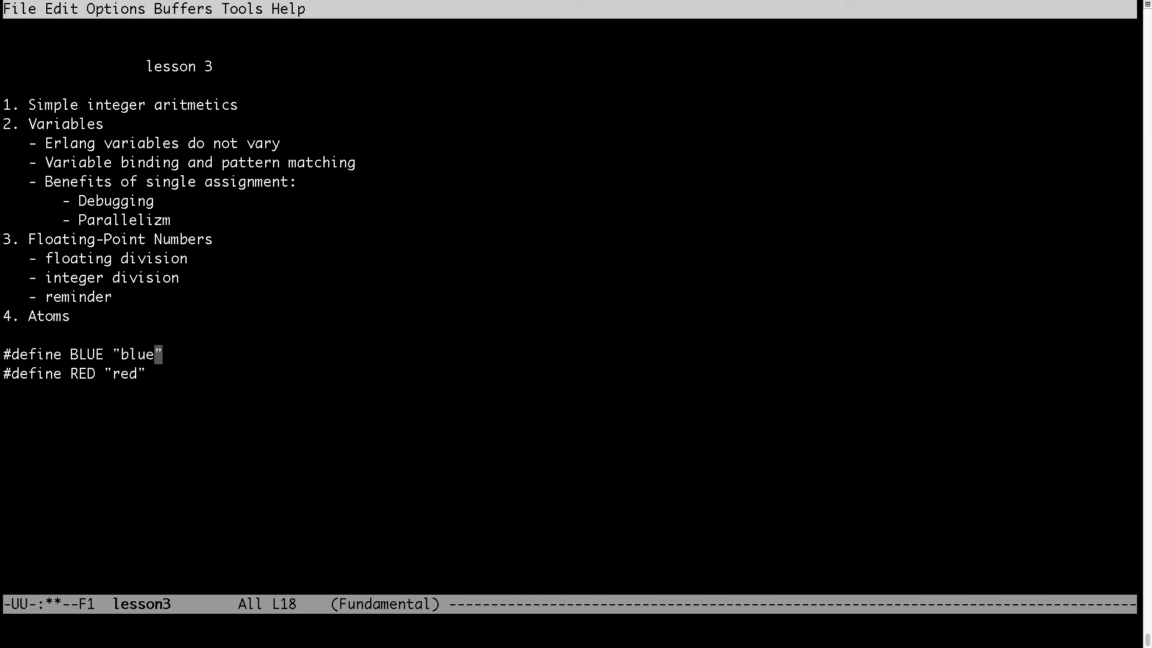
pyautogui.press('down')
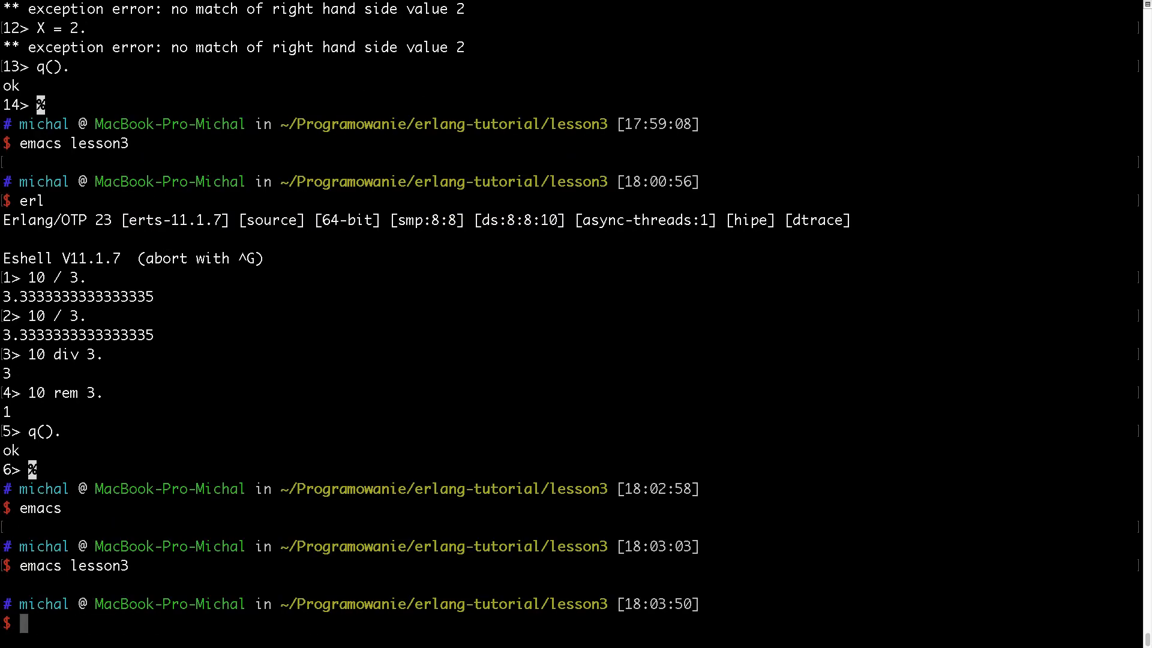
# Launch a fresh erl shell and bind Variable to 1.
pyautogui.write('erl')
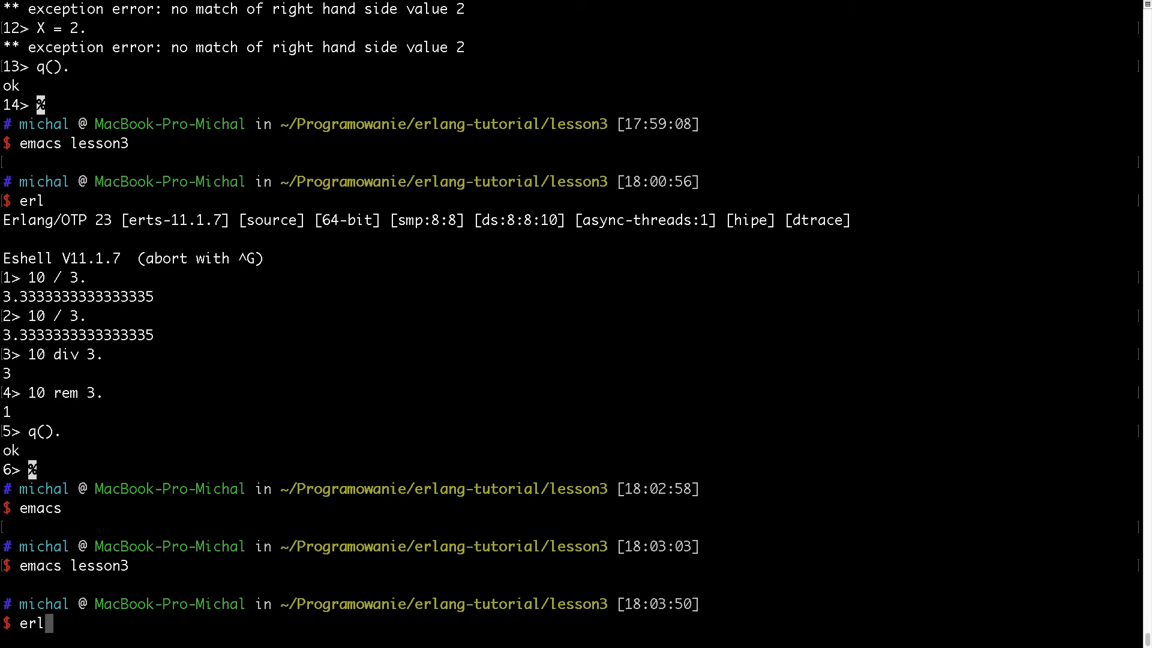
pyautogui.press('Return')
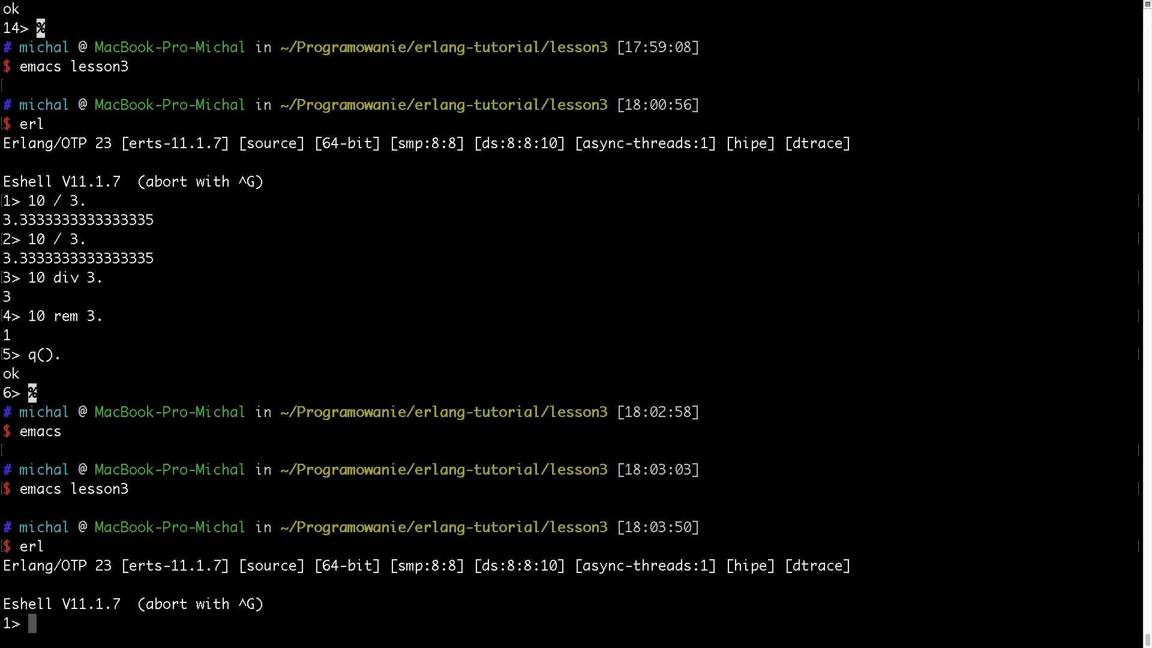
pyautogui.write('Variable = 1.')
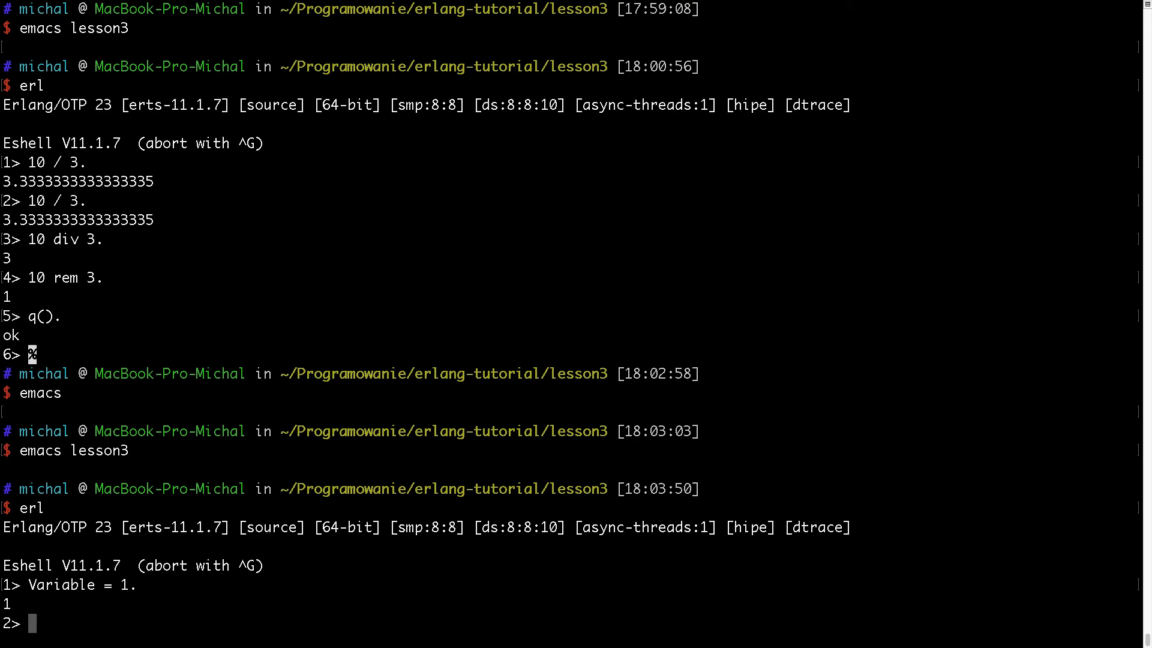
# Evaluate the atoms red, blue and green, and begin binding Color.
pyautogui.write('co')
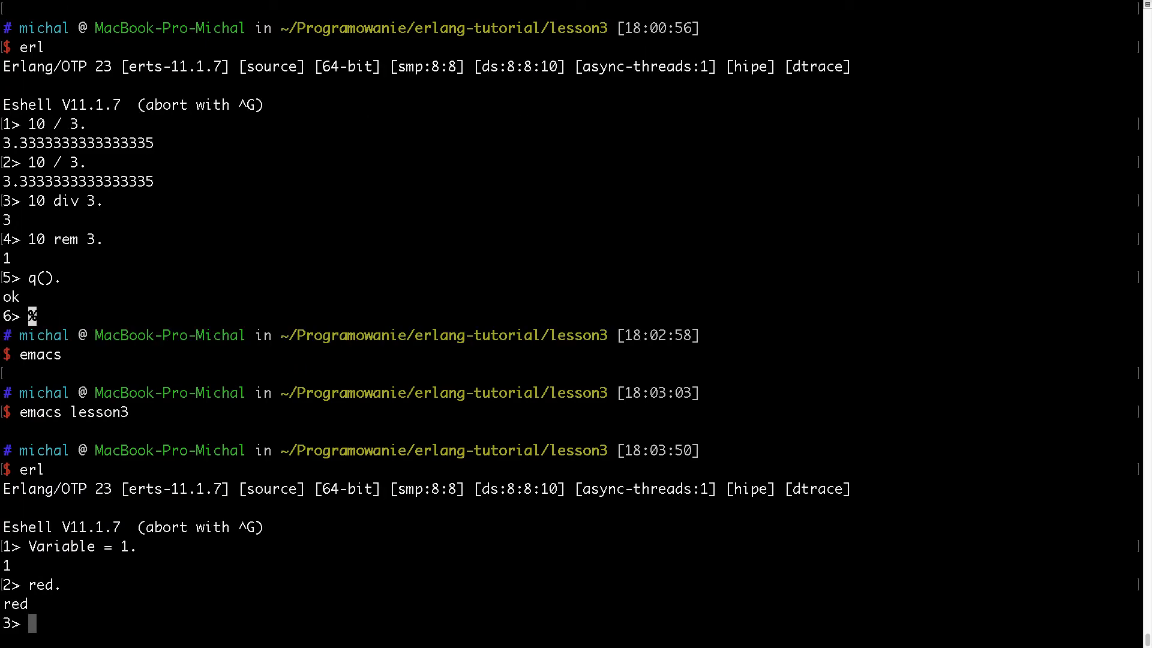
pyautogui.write('b')
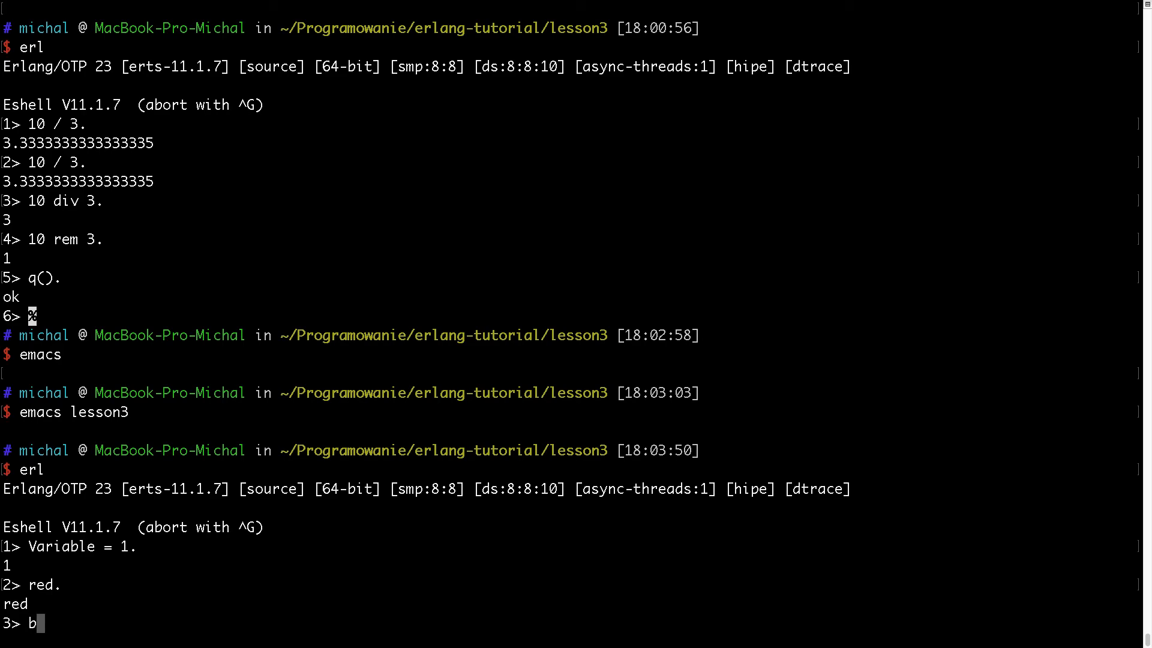
pyautogui.write('lue.')
pyautogui.write('green.')
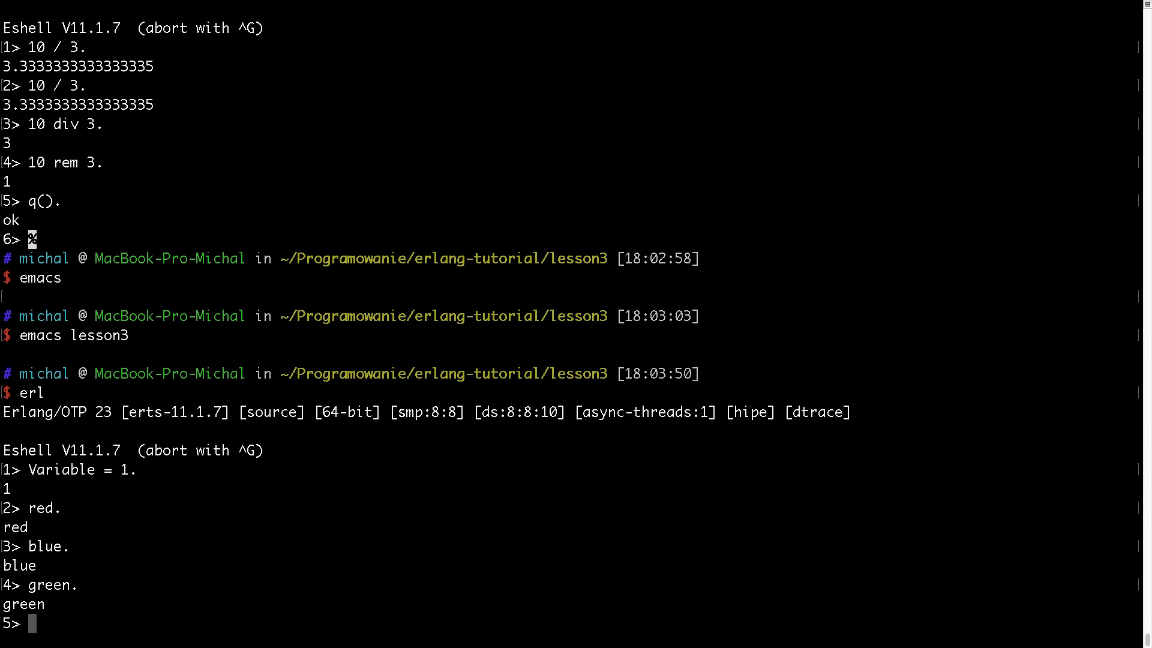
pyautogui.write('C')
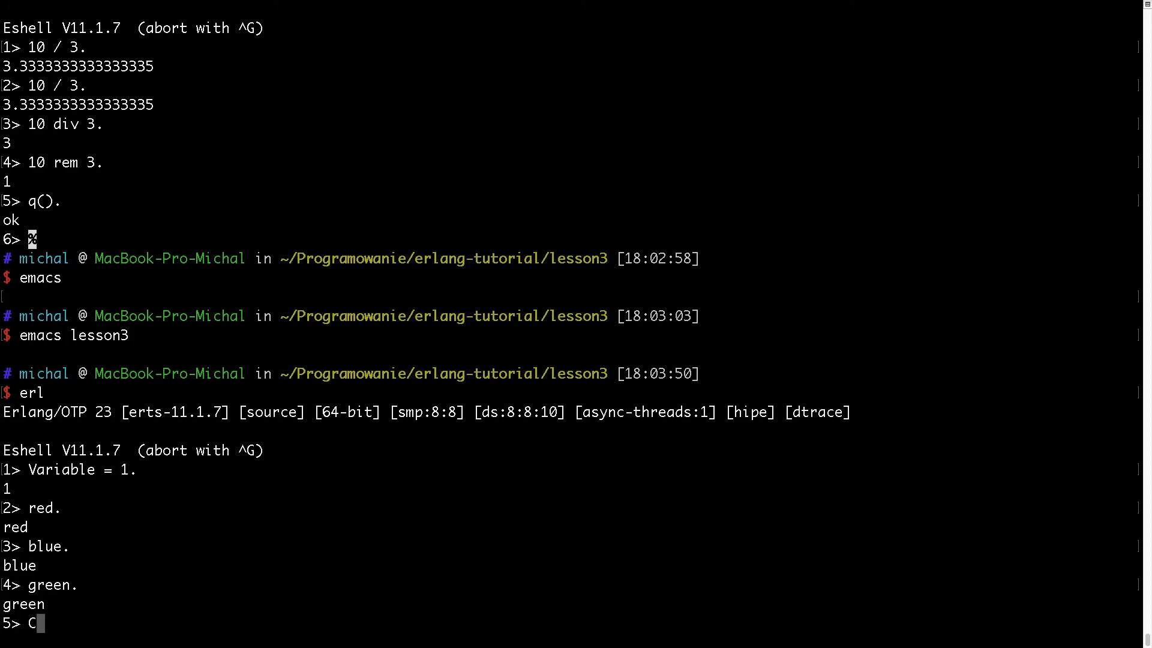
pyautogui.write('olor = blue')
pyautogui.write('L = [')
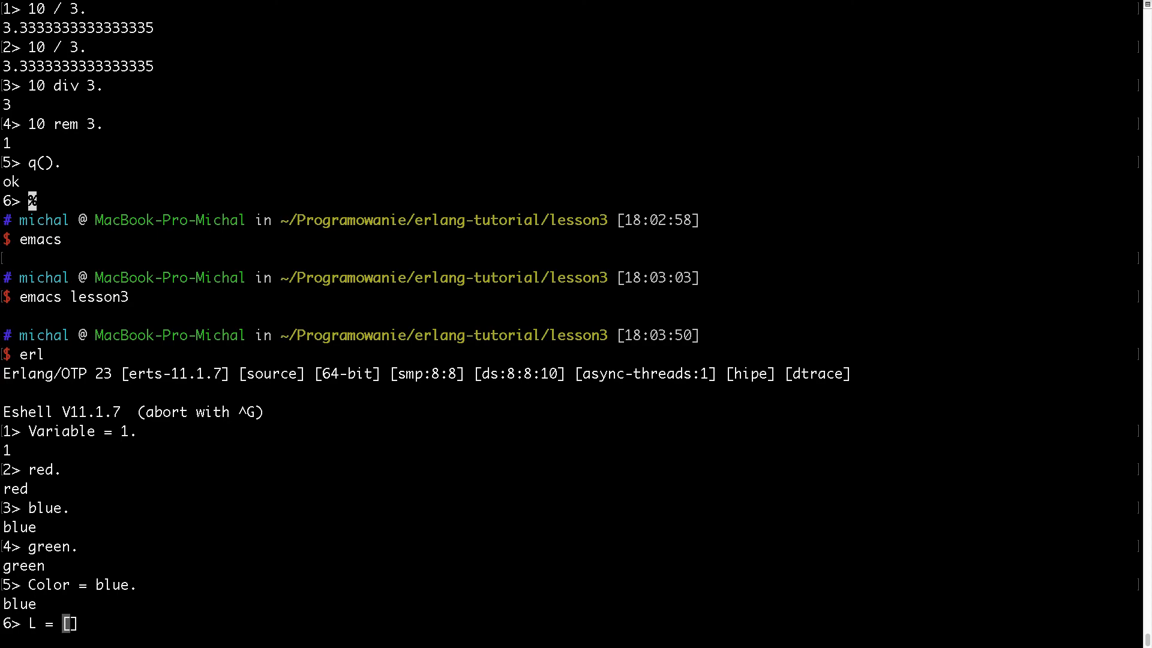
# Bind Color to blue and L to [blue, red, green].
pyautogui.write('.')
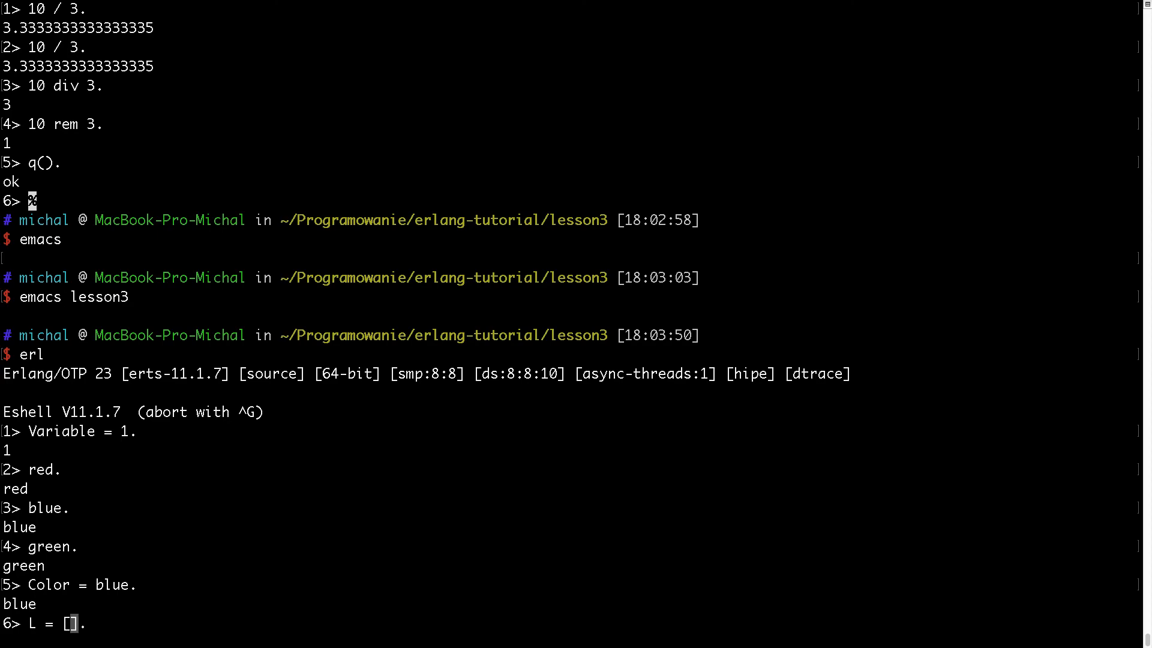
pyautogui.write('blue,')
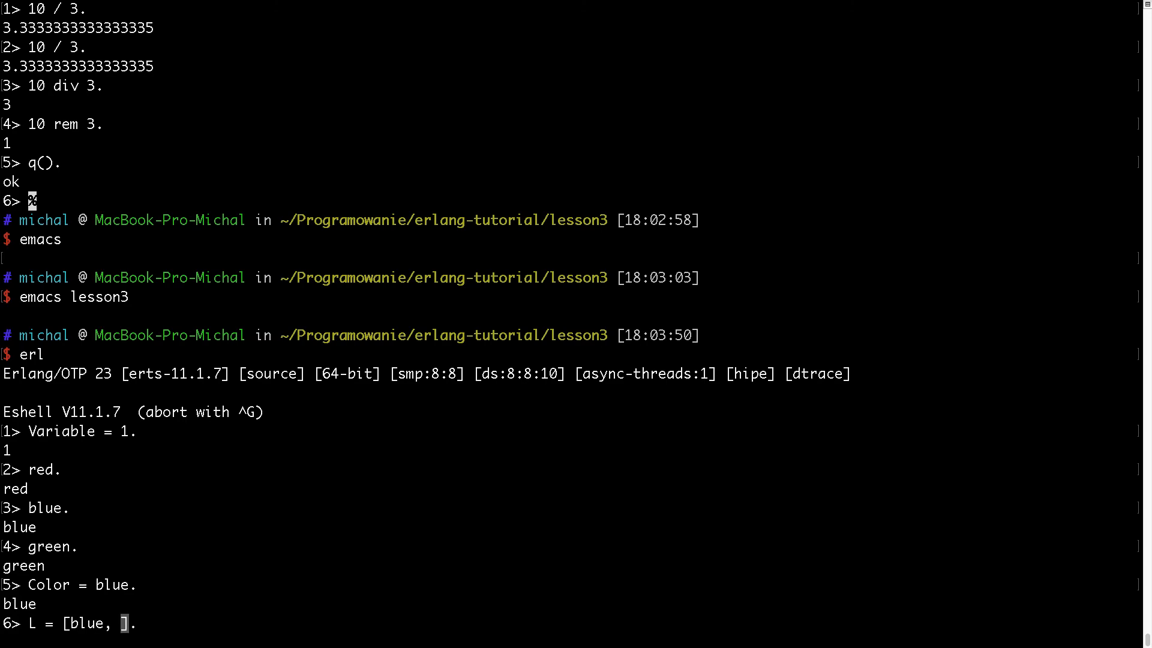
pyautogui.write('red, green')
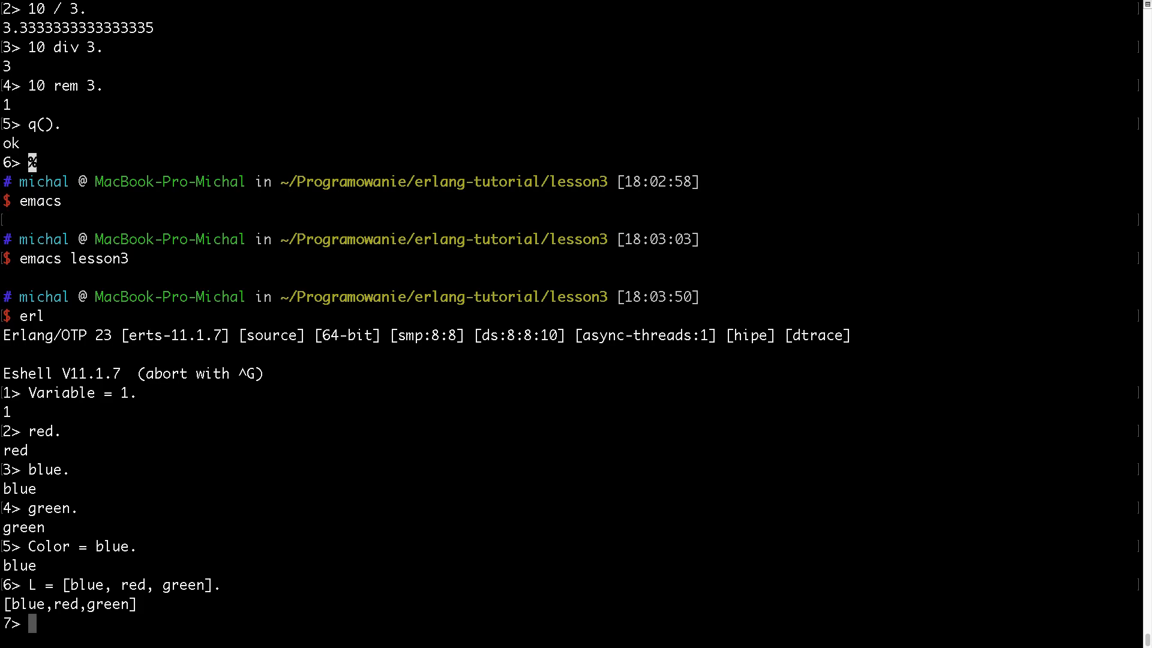
pyautogui.write('L')
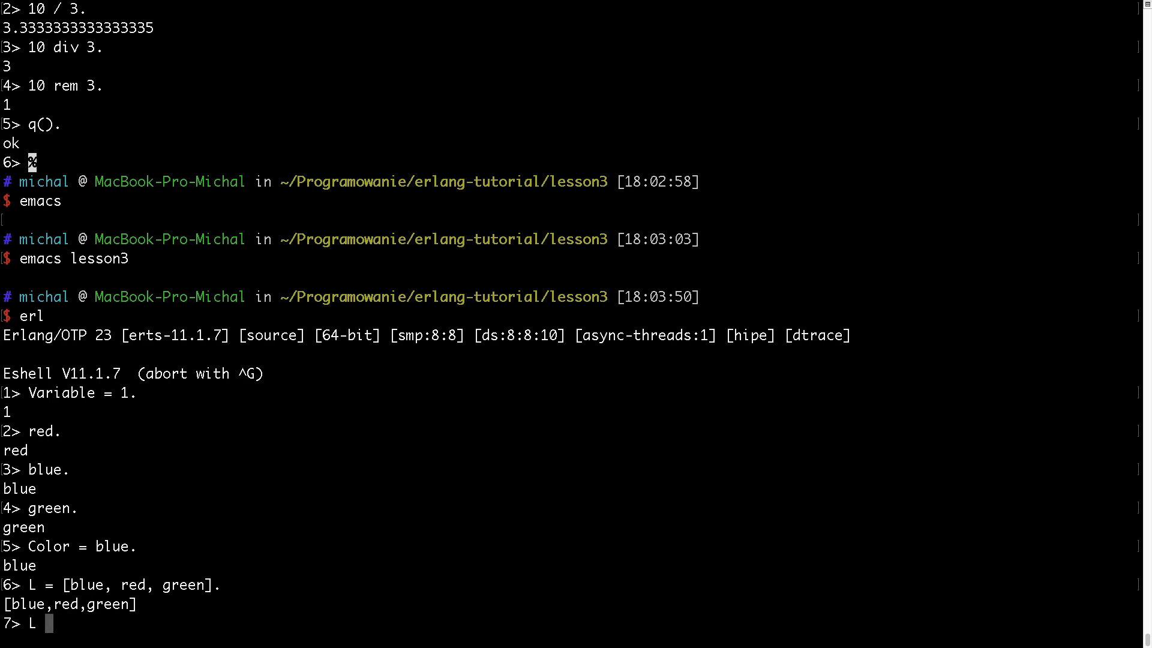
# Evaluate atoms monday and tuesday, then bind DaysOfWeek to [monday, tuesday].
pyautogui.write('monday.')
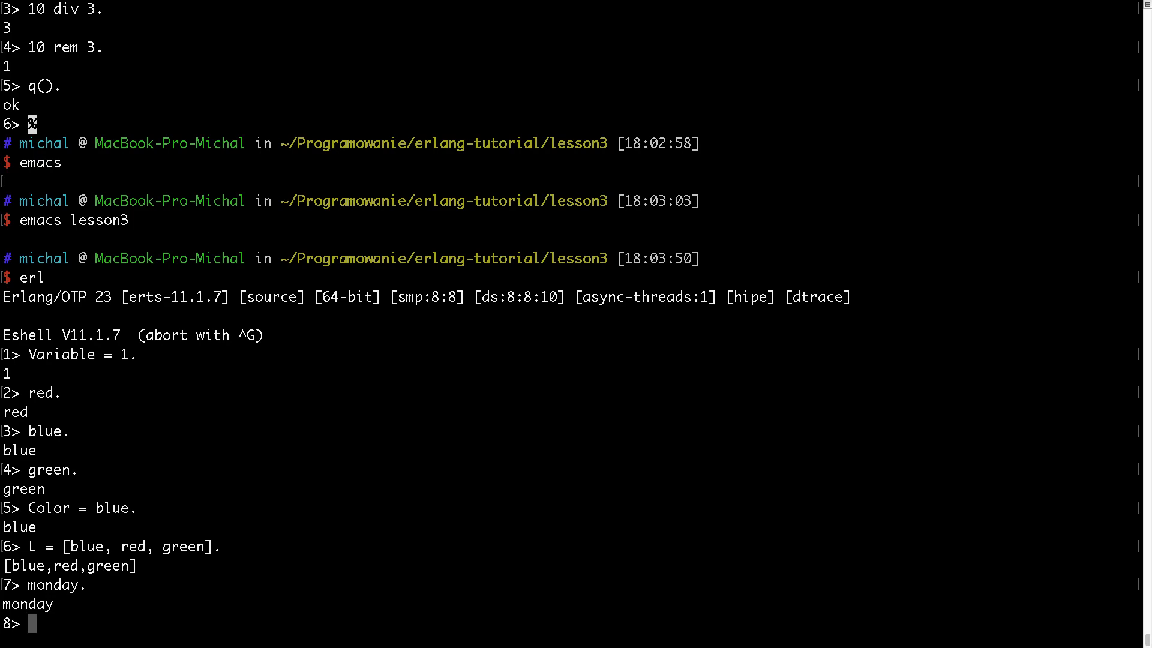
pyautogui.write('tuesday.')
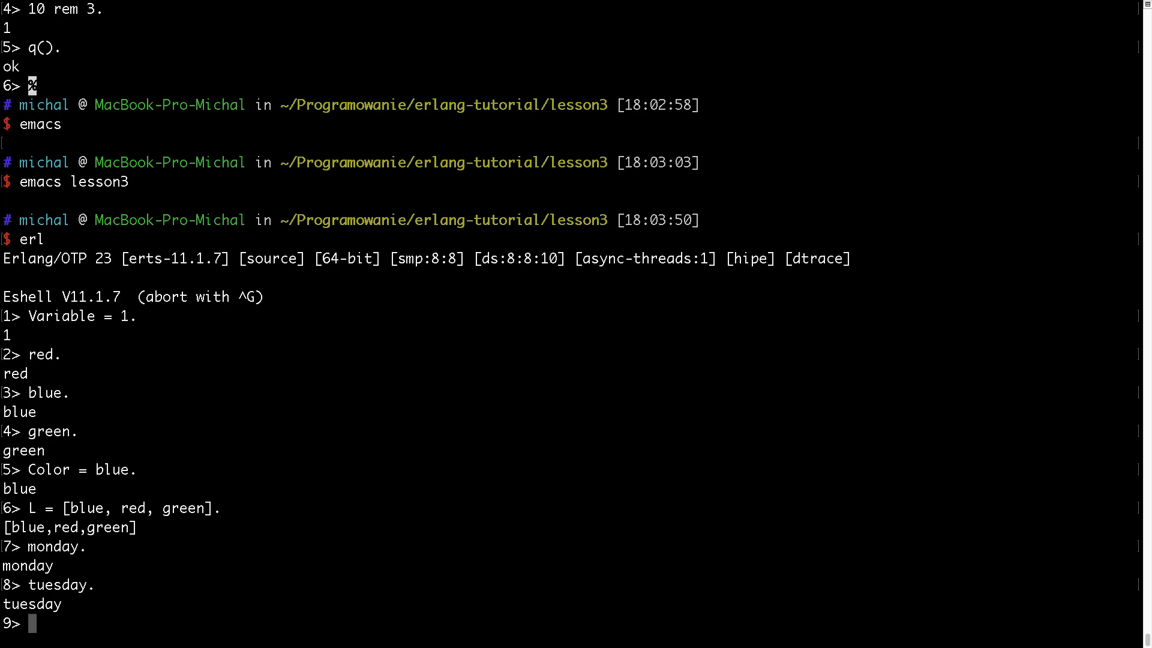
pyautogui.write('Days')
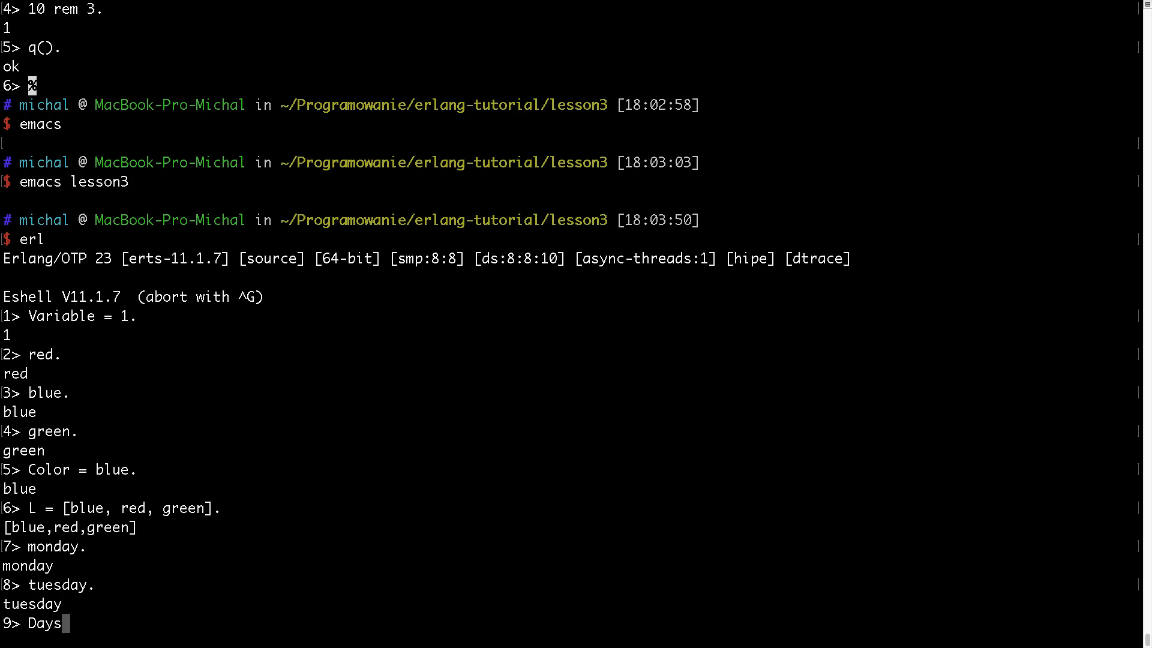
pyautogui.write('OfWeek')
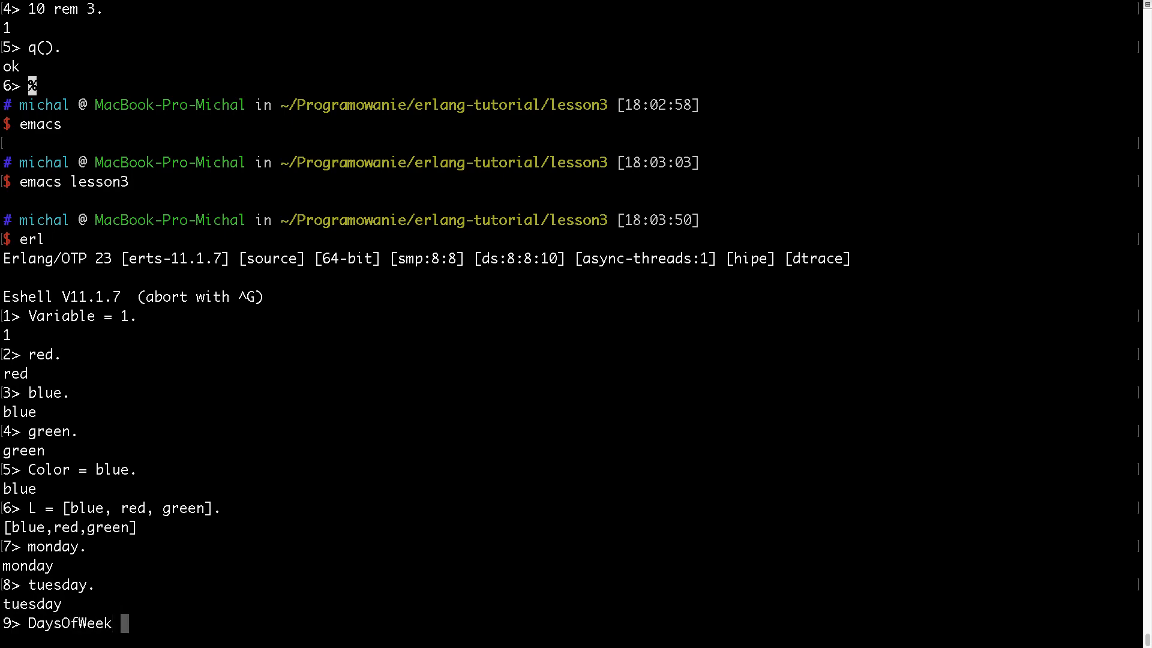
pyautogui.write('= [monday, tuesday].')
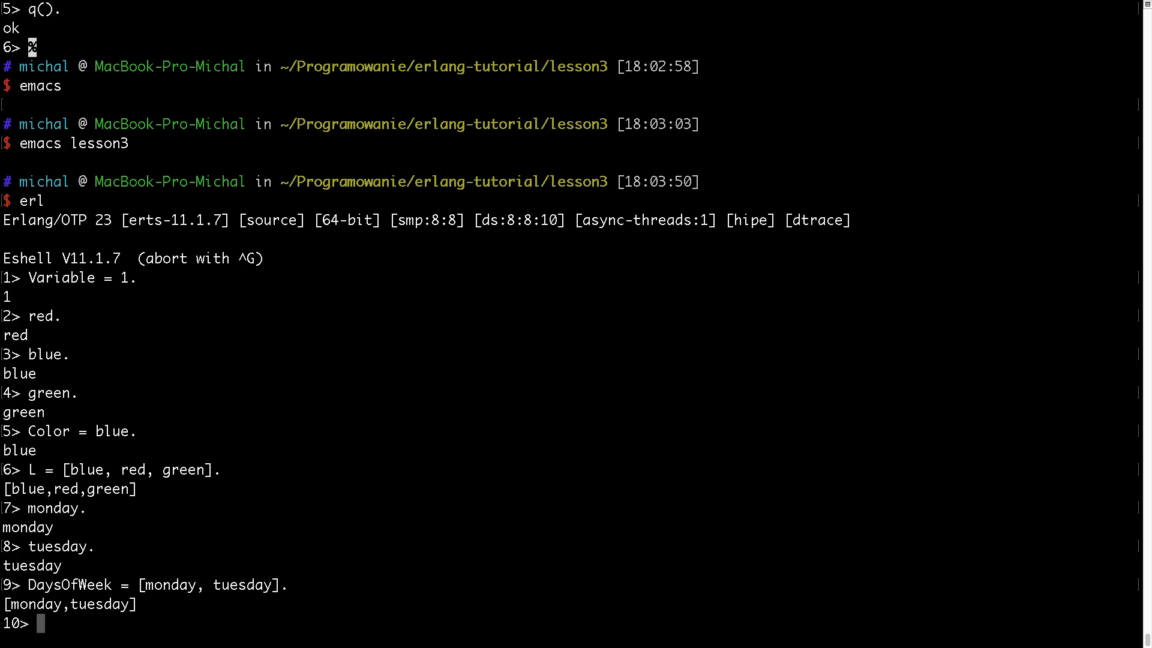
pyautogui.moveTo(317, 158)
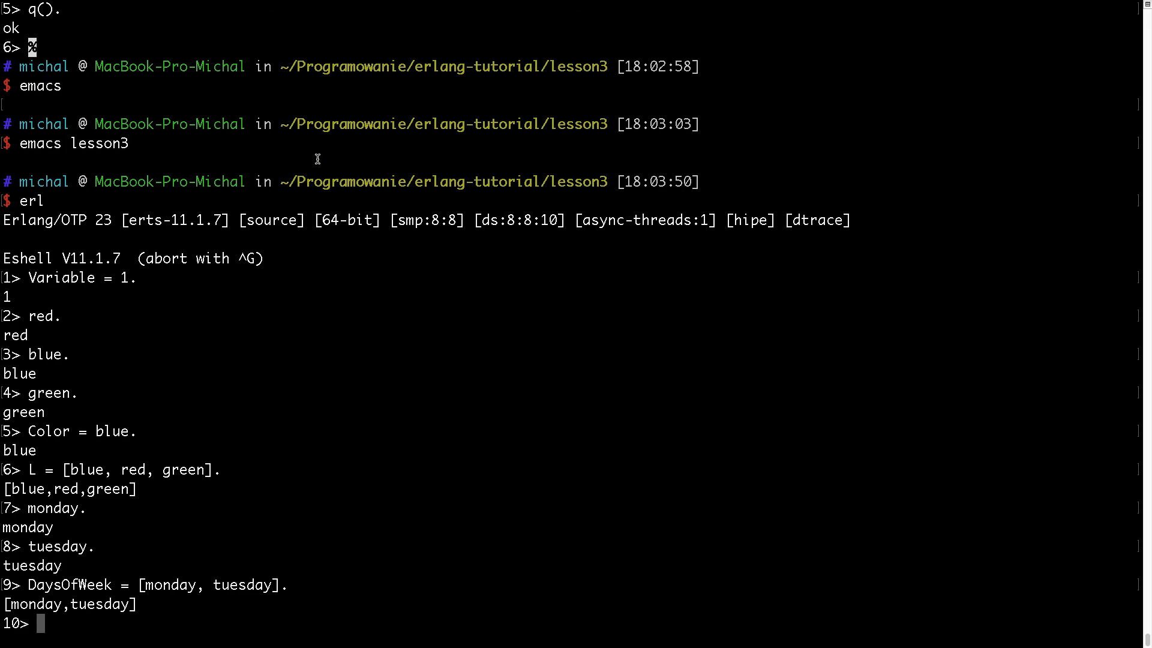